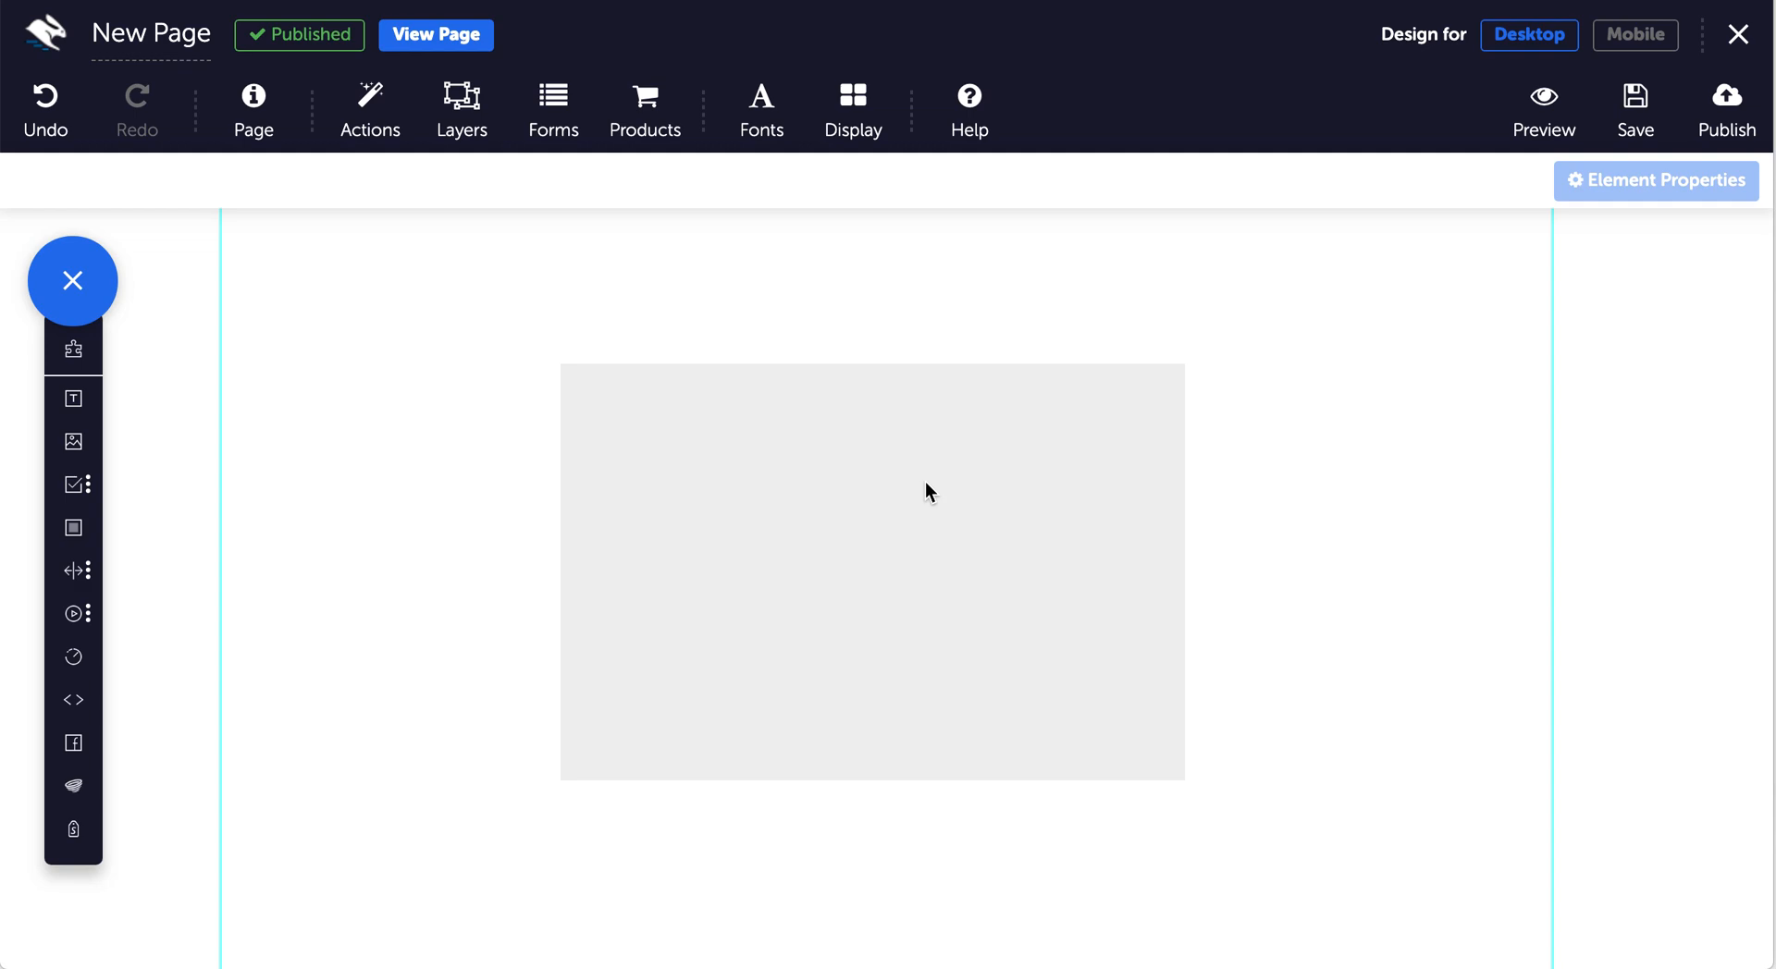
mouse_move(277, 576)
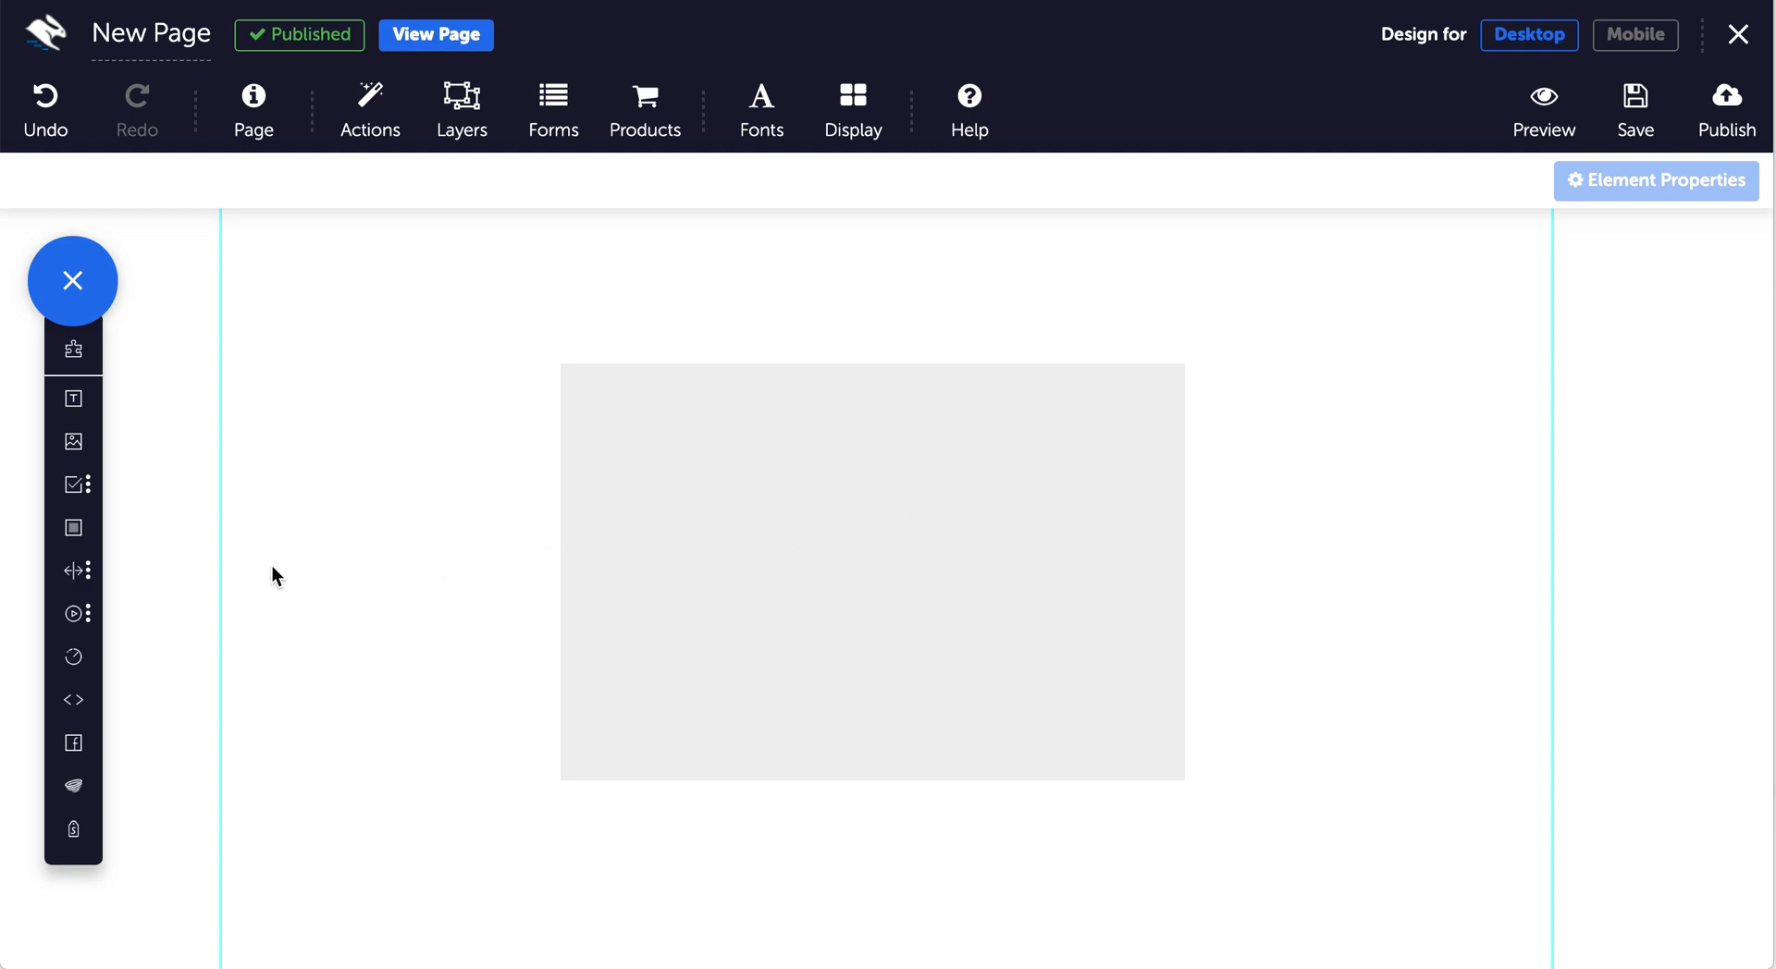
mouse_move(59, 589)
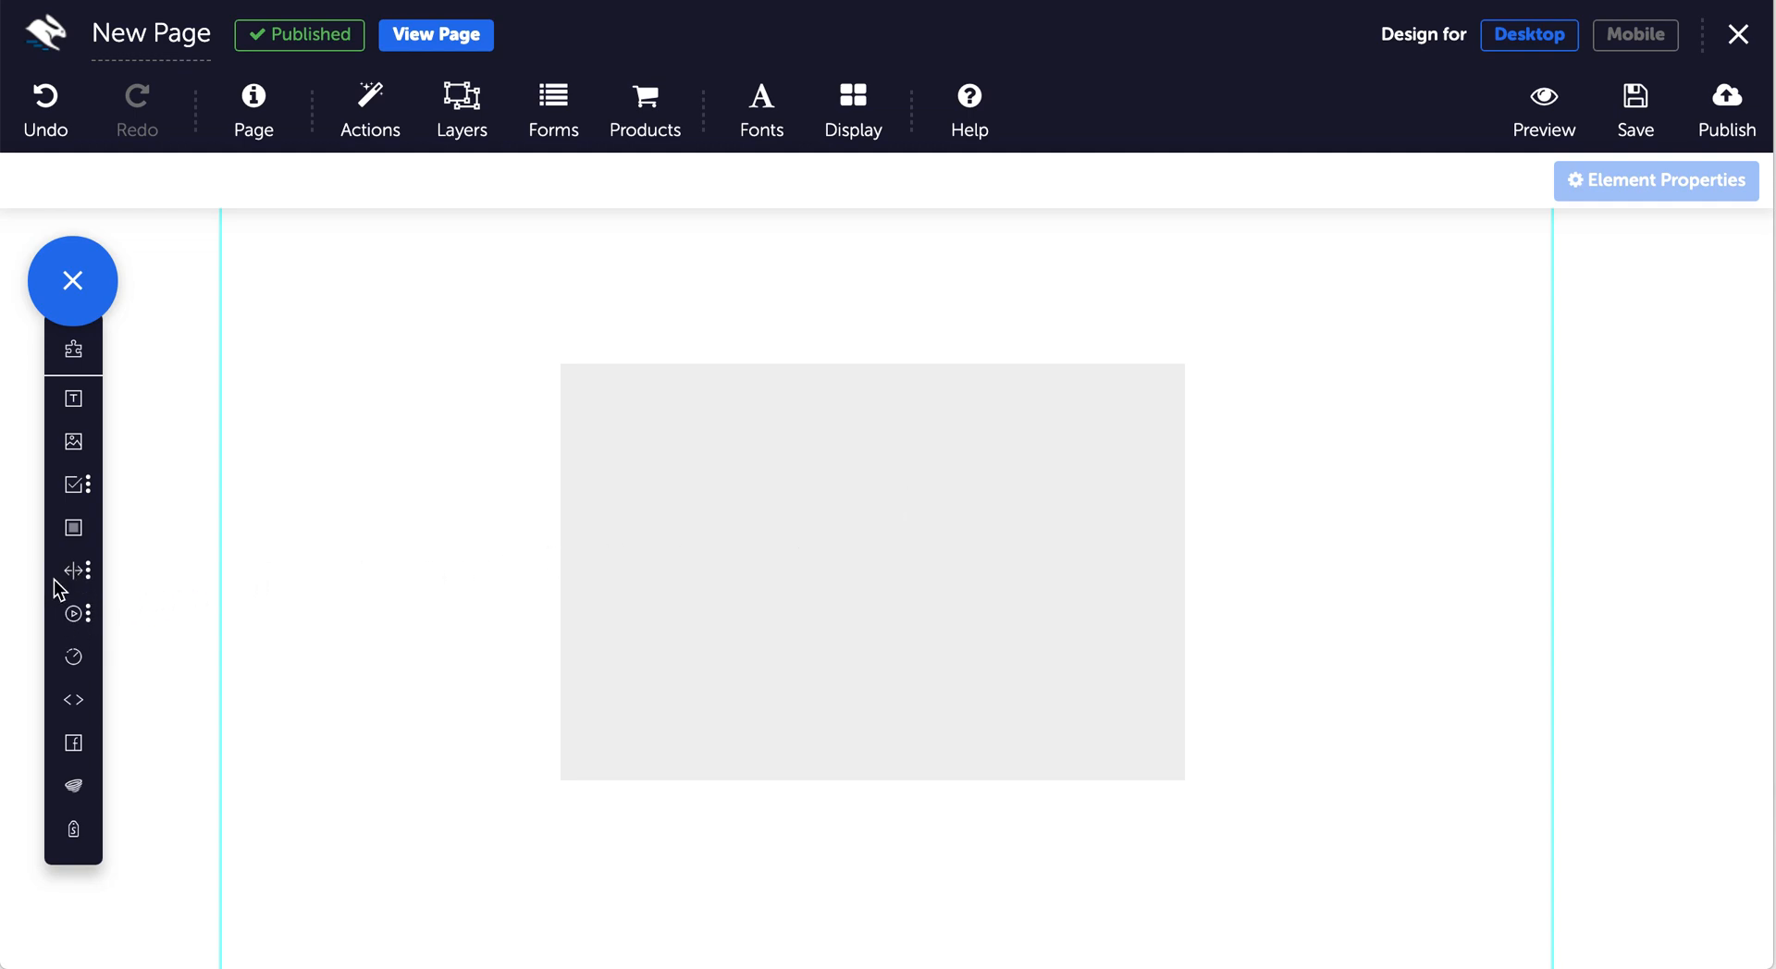
mouse_move(72, 658)
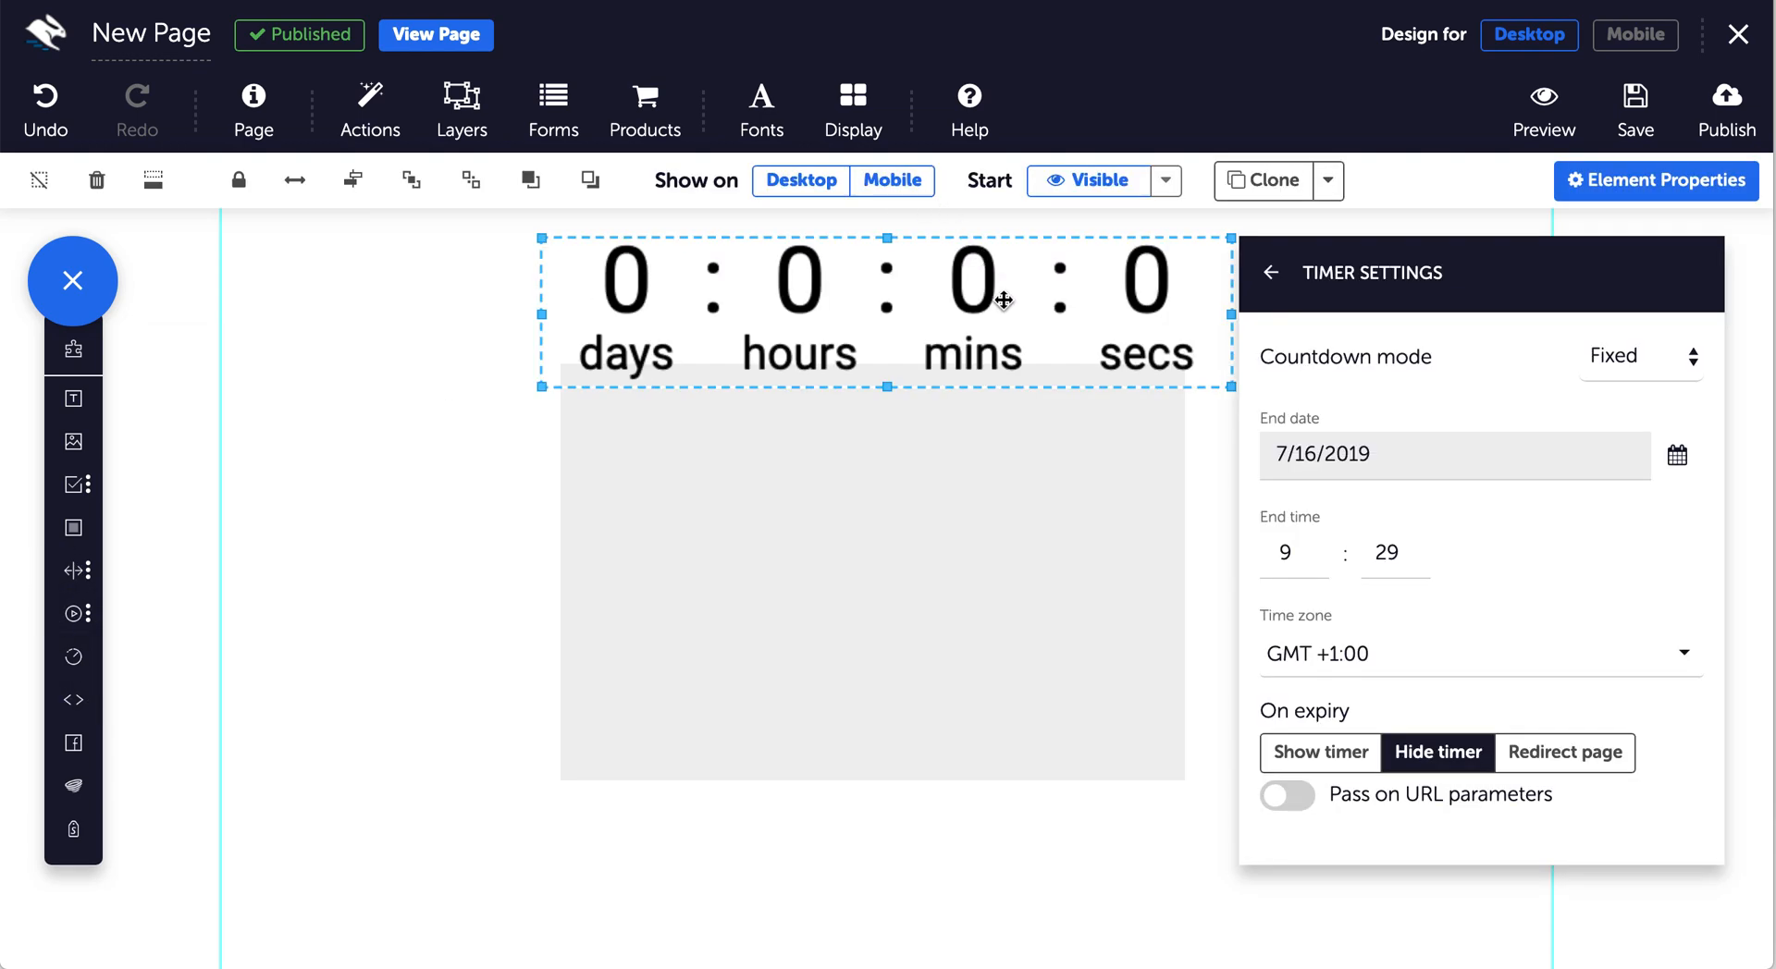
mouse_move(1530, 289)
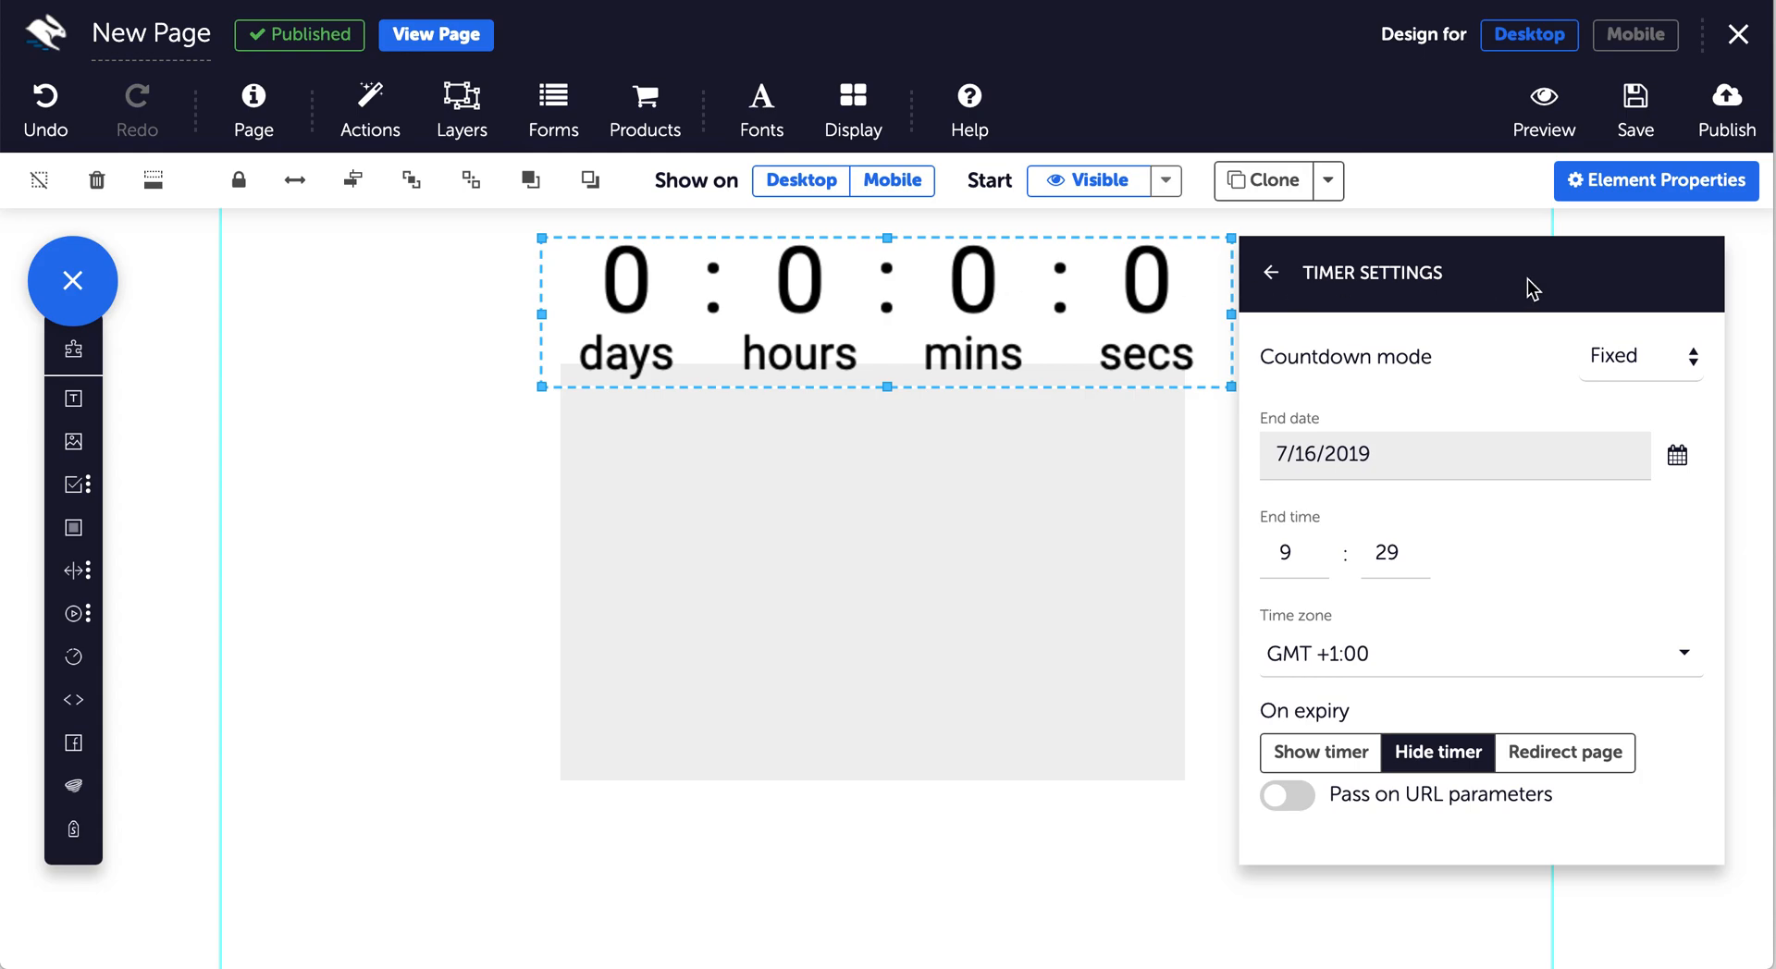
Reveal the timer's countdown mode choices: Restart, Fixed and Evergreen.
left_click(1269, 272)
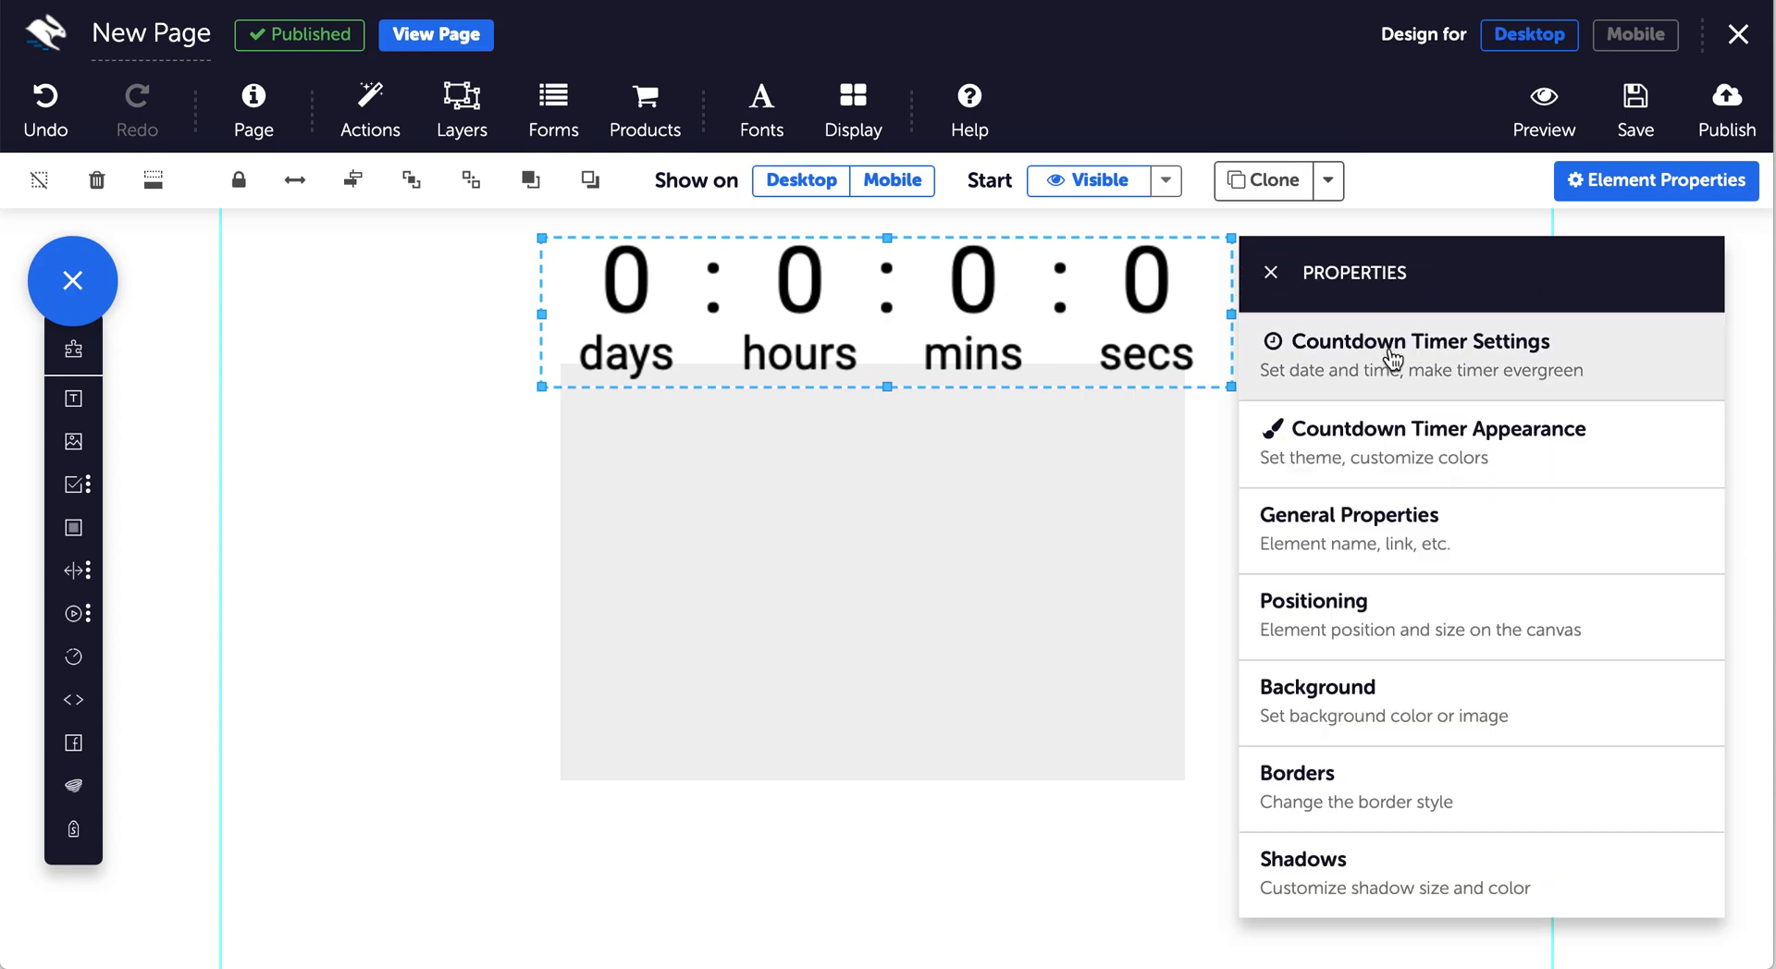
left_click(1423, 341)
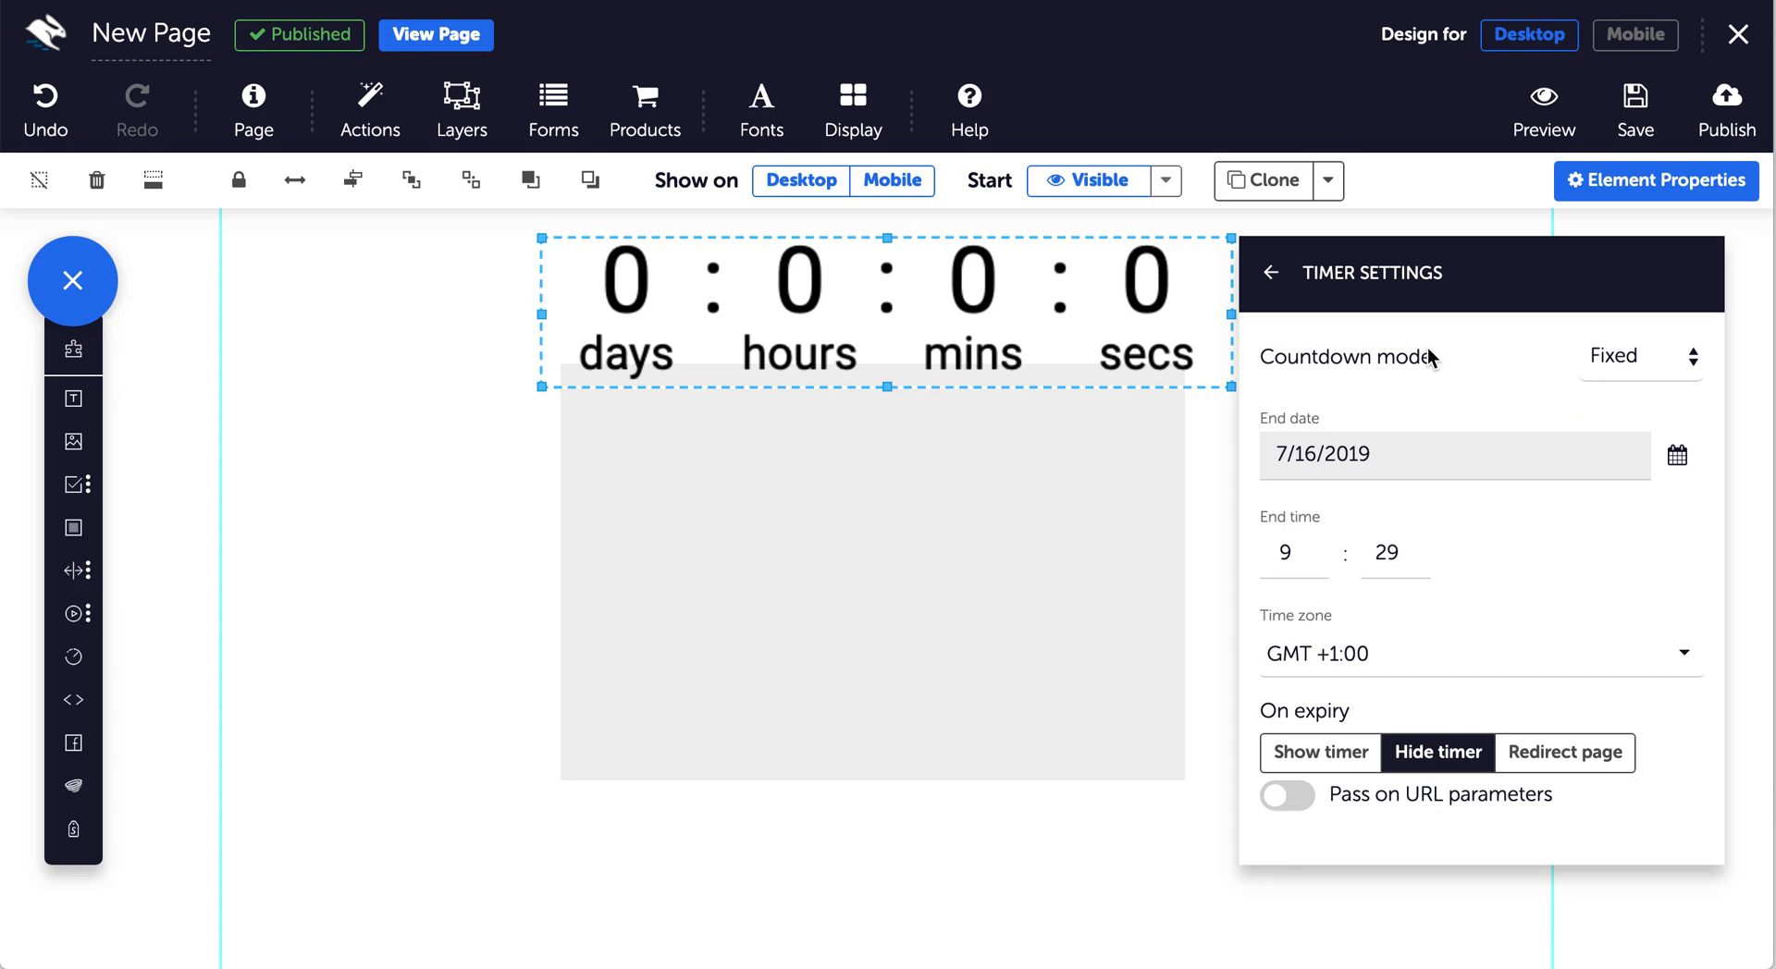
mouse_move(1607, 373)
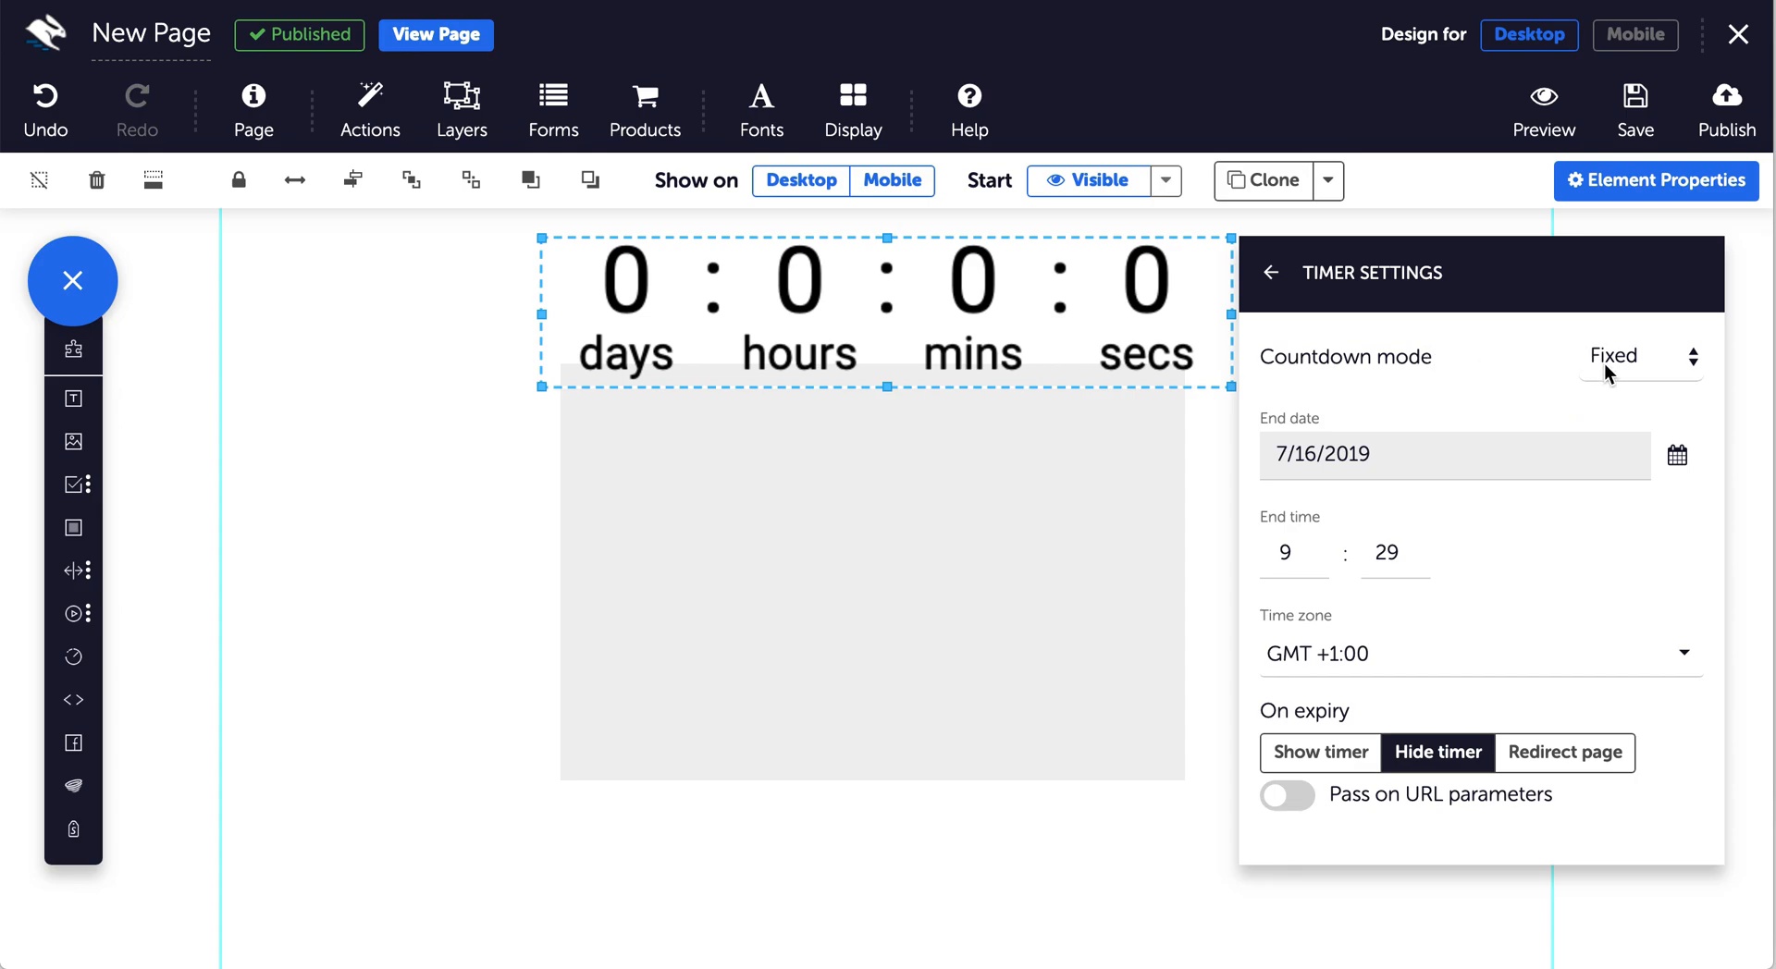
left_click(1631, 357)
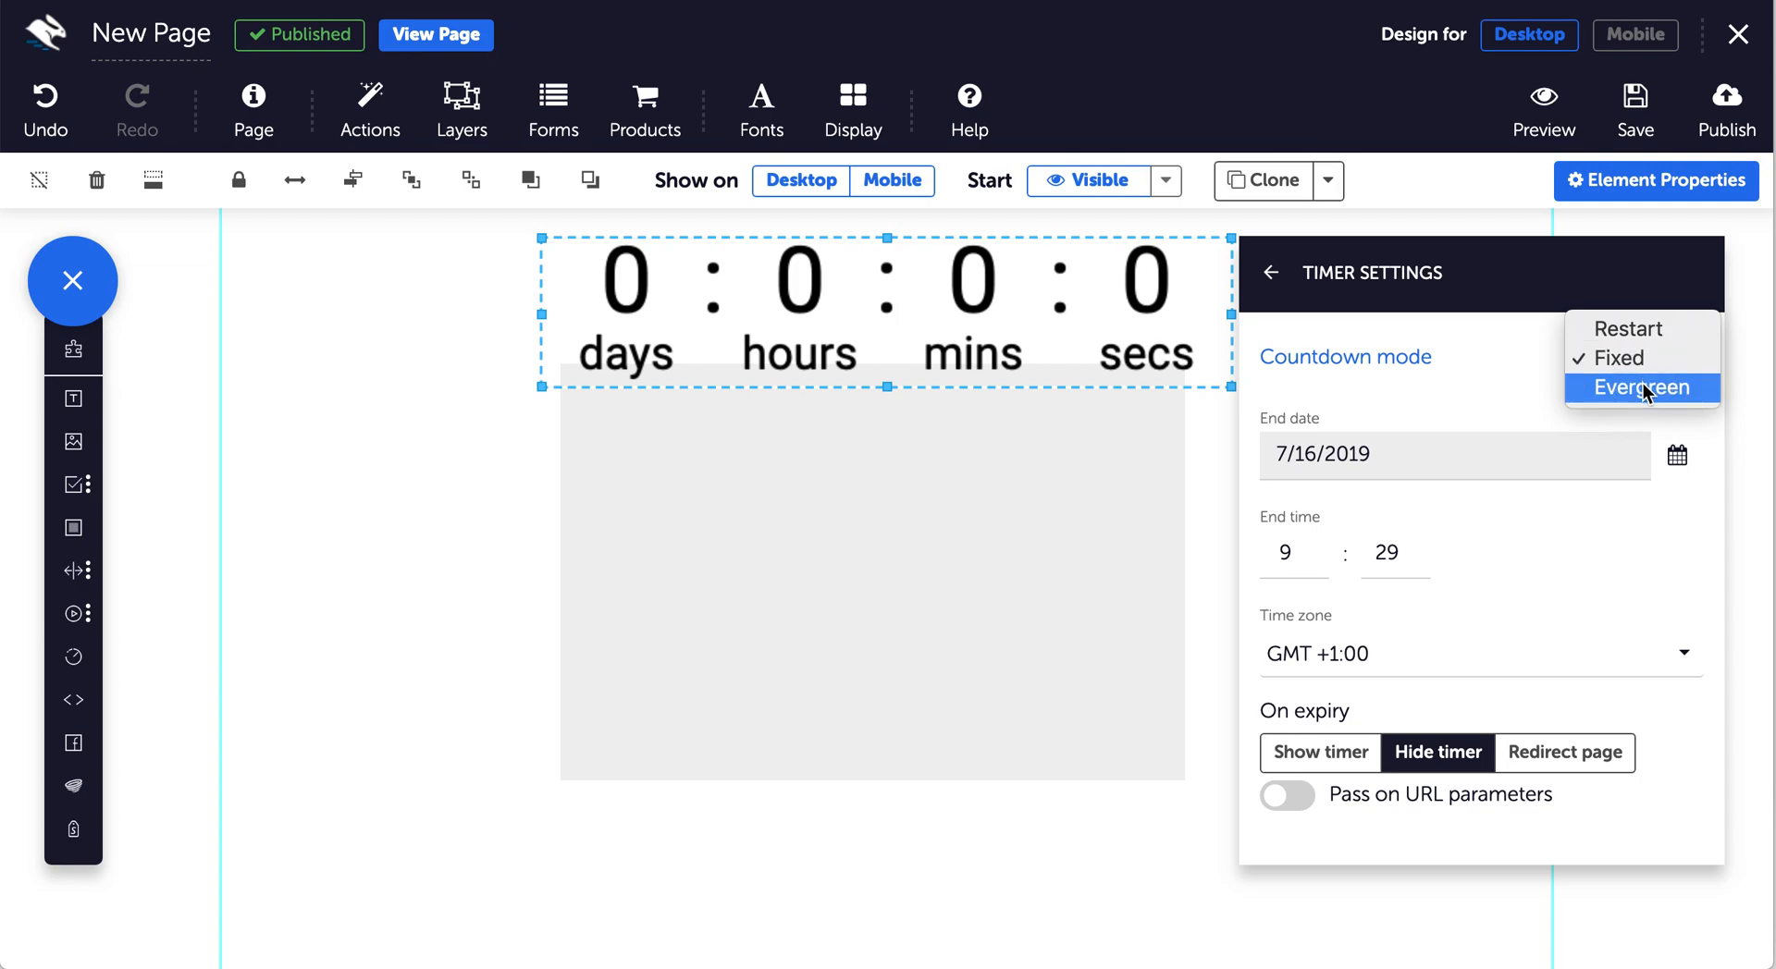
Try Evergreen mode with a 2-minute duration, then switch the timer to Restart mode.
left_click(1641, 388)
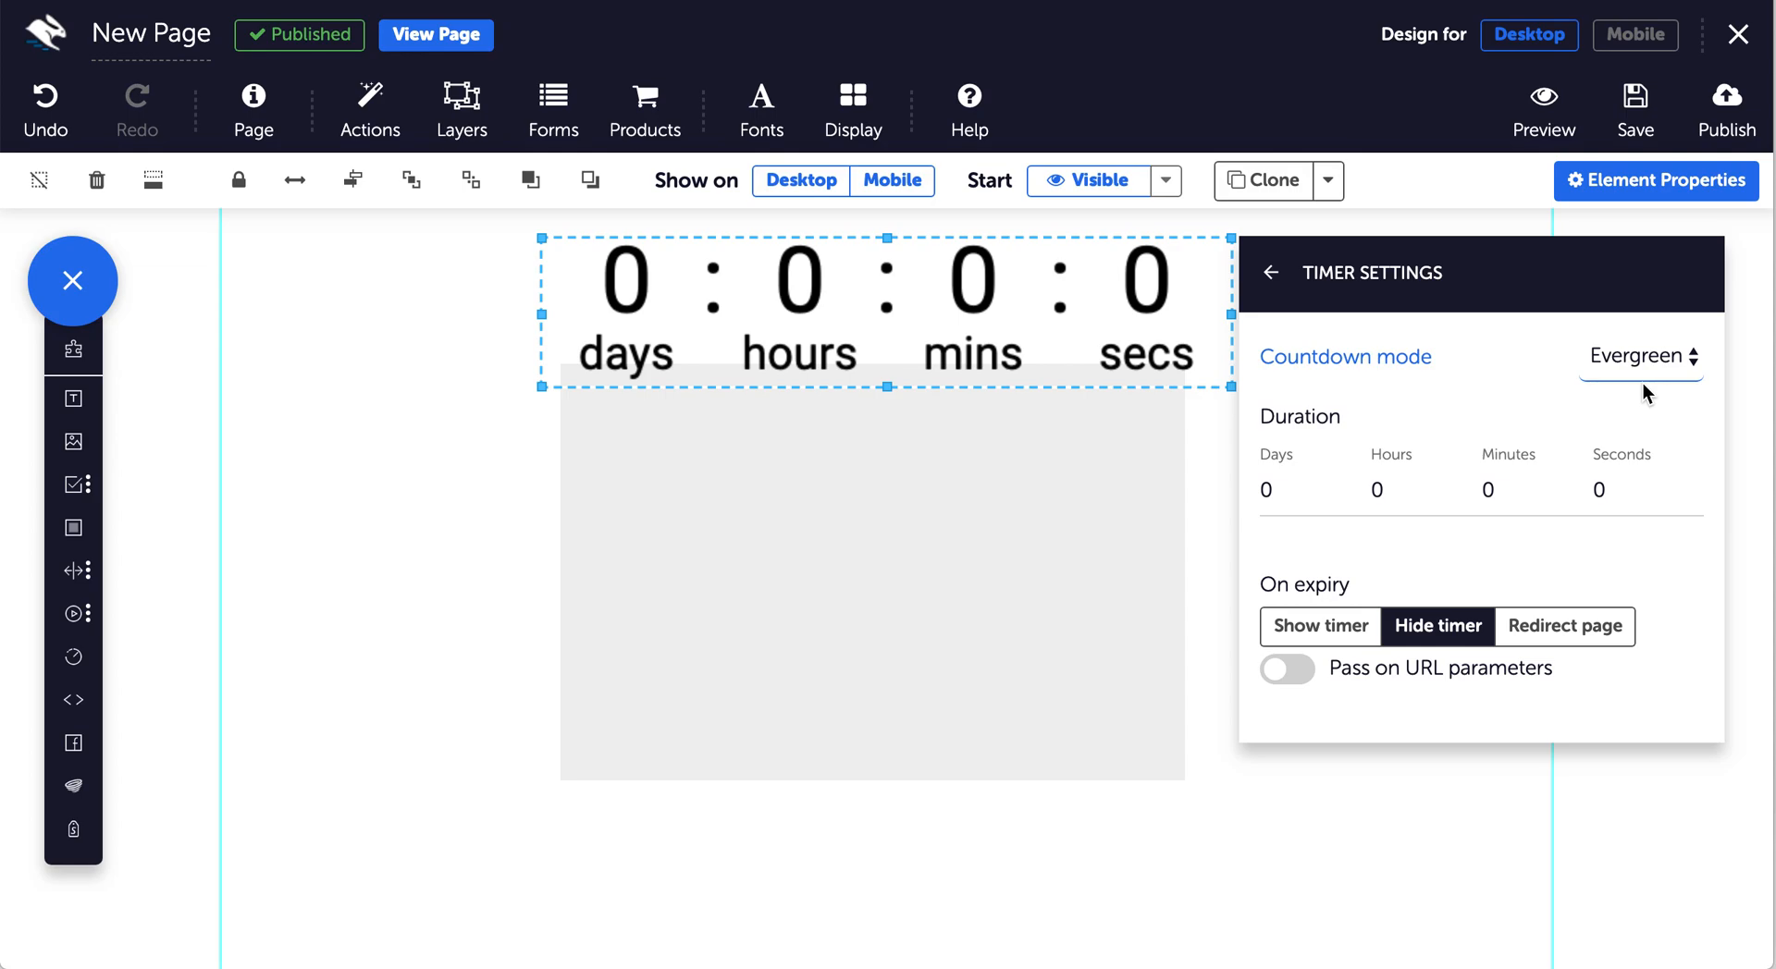
mouse_move(1414, 473)
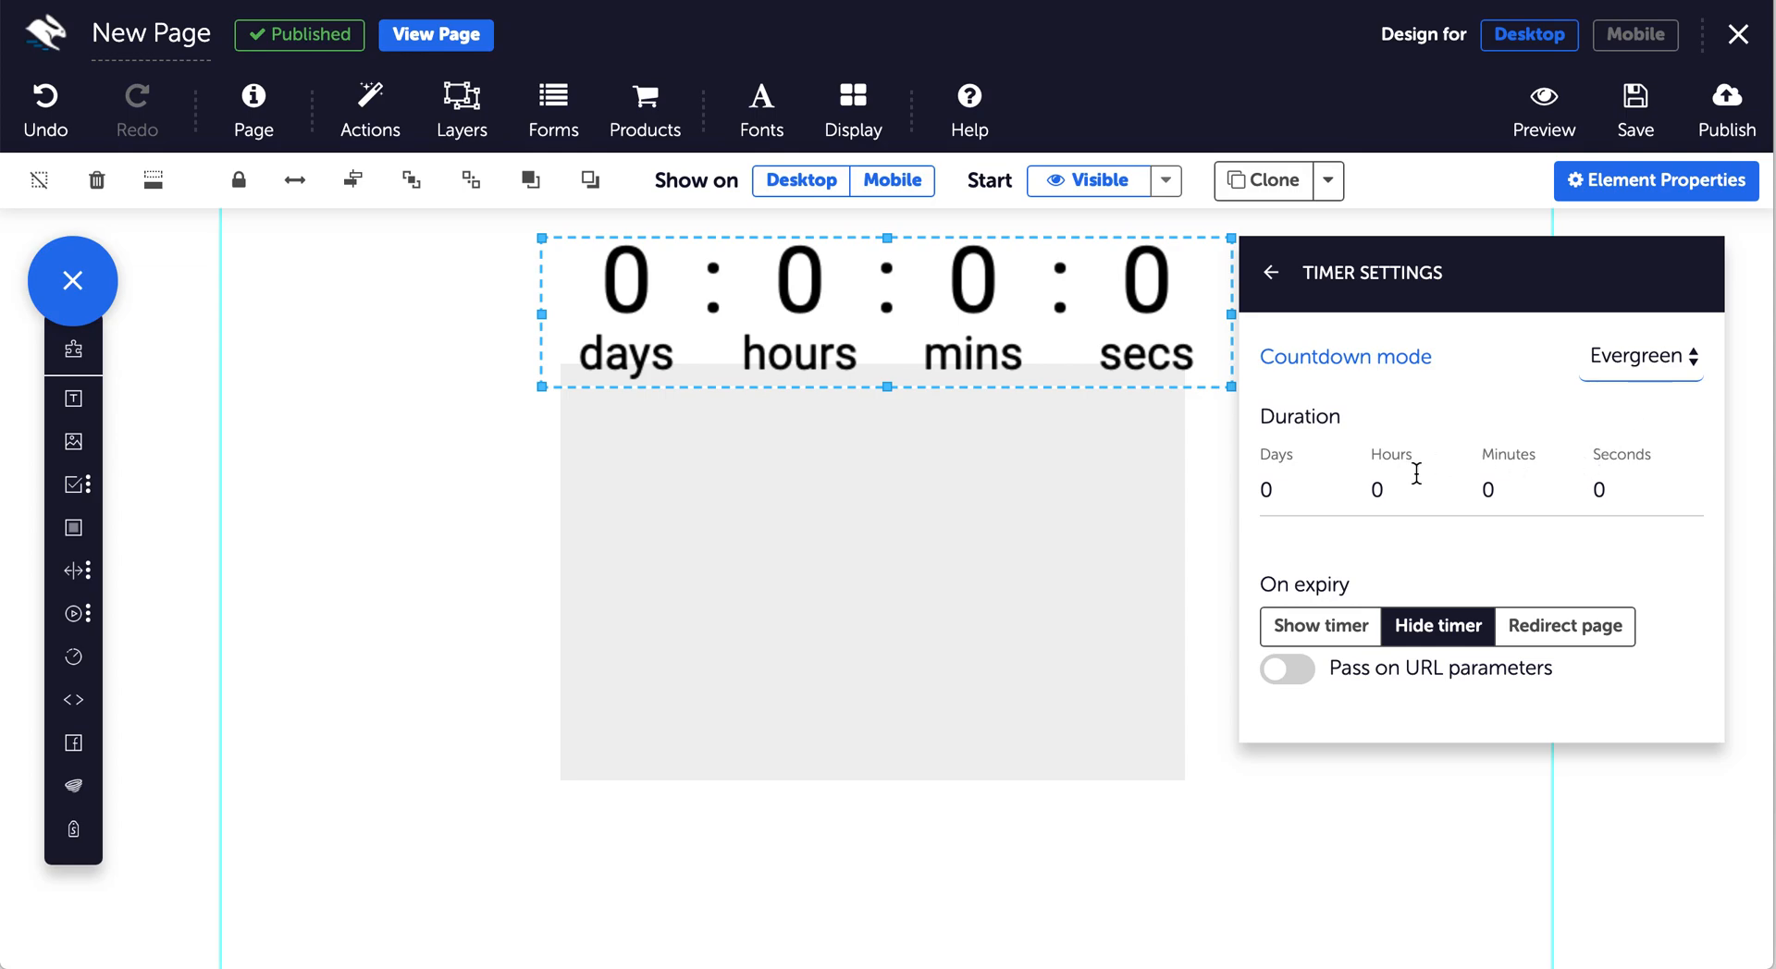
left_click(1507, 491)
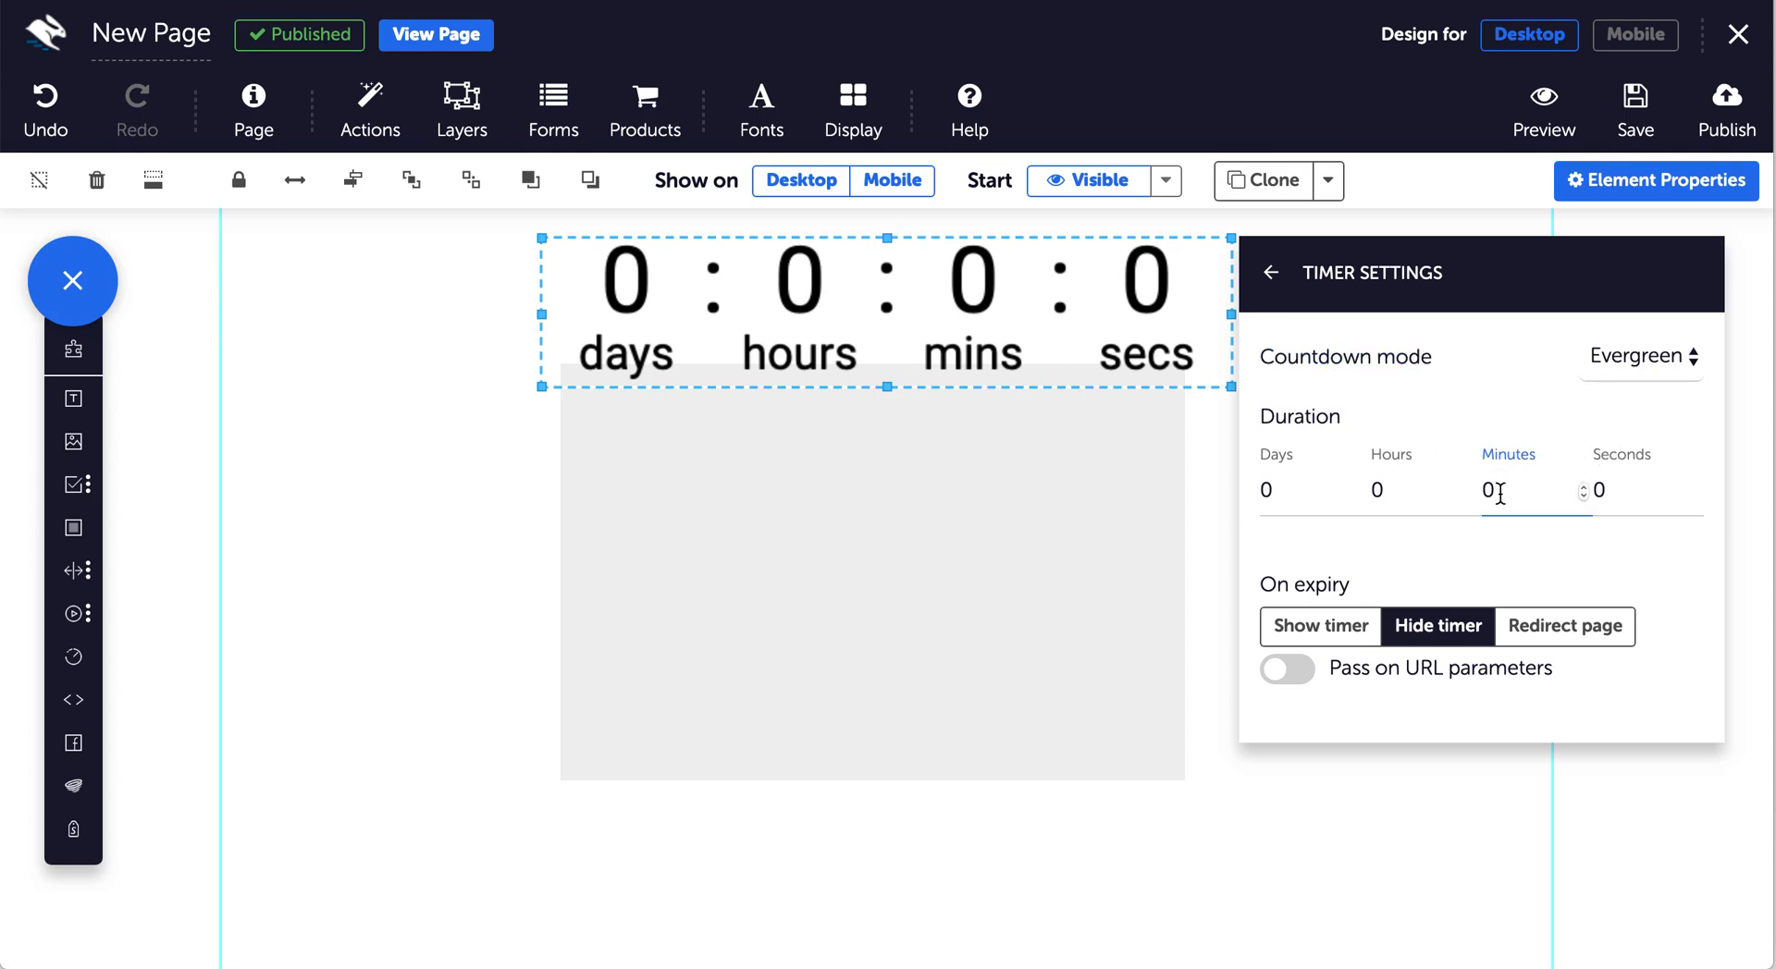
type("2")
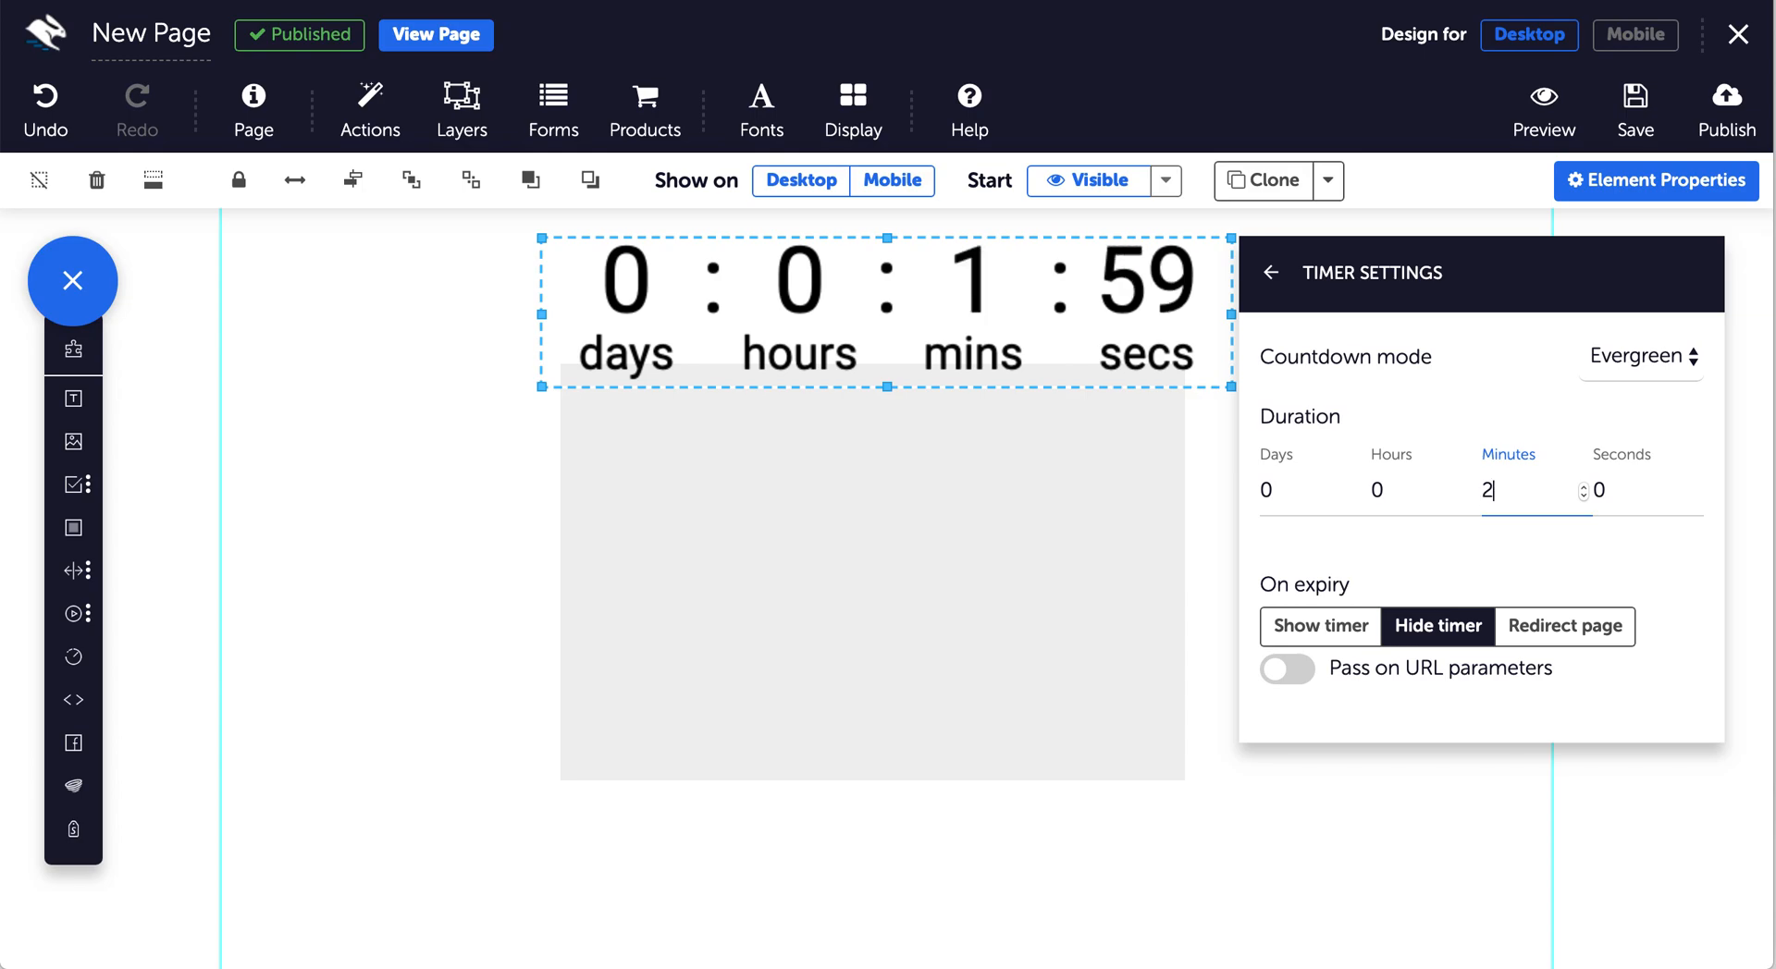
left_click(1639, 355)
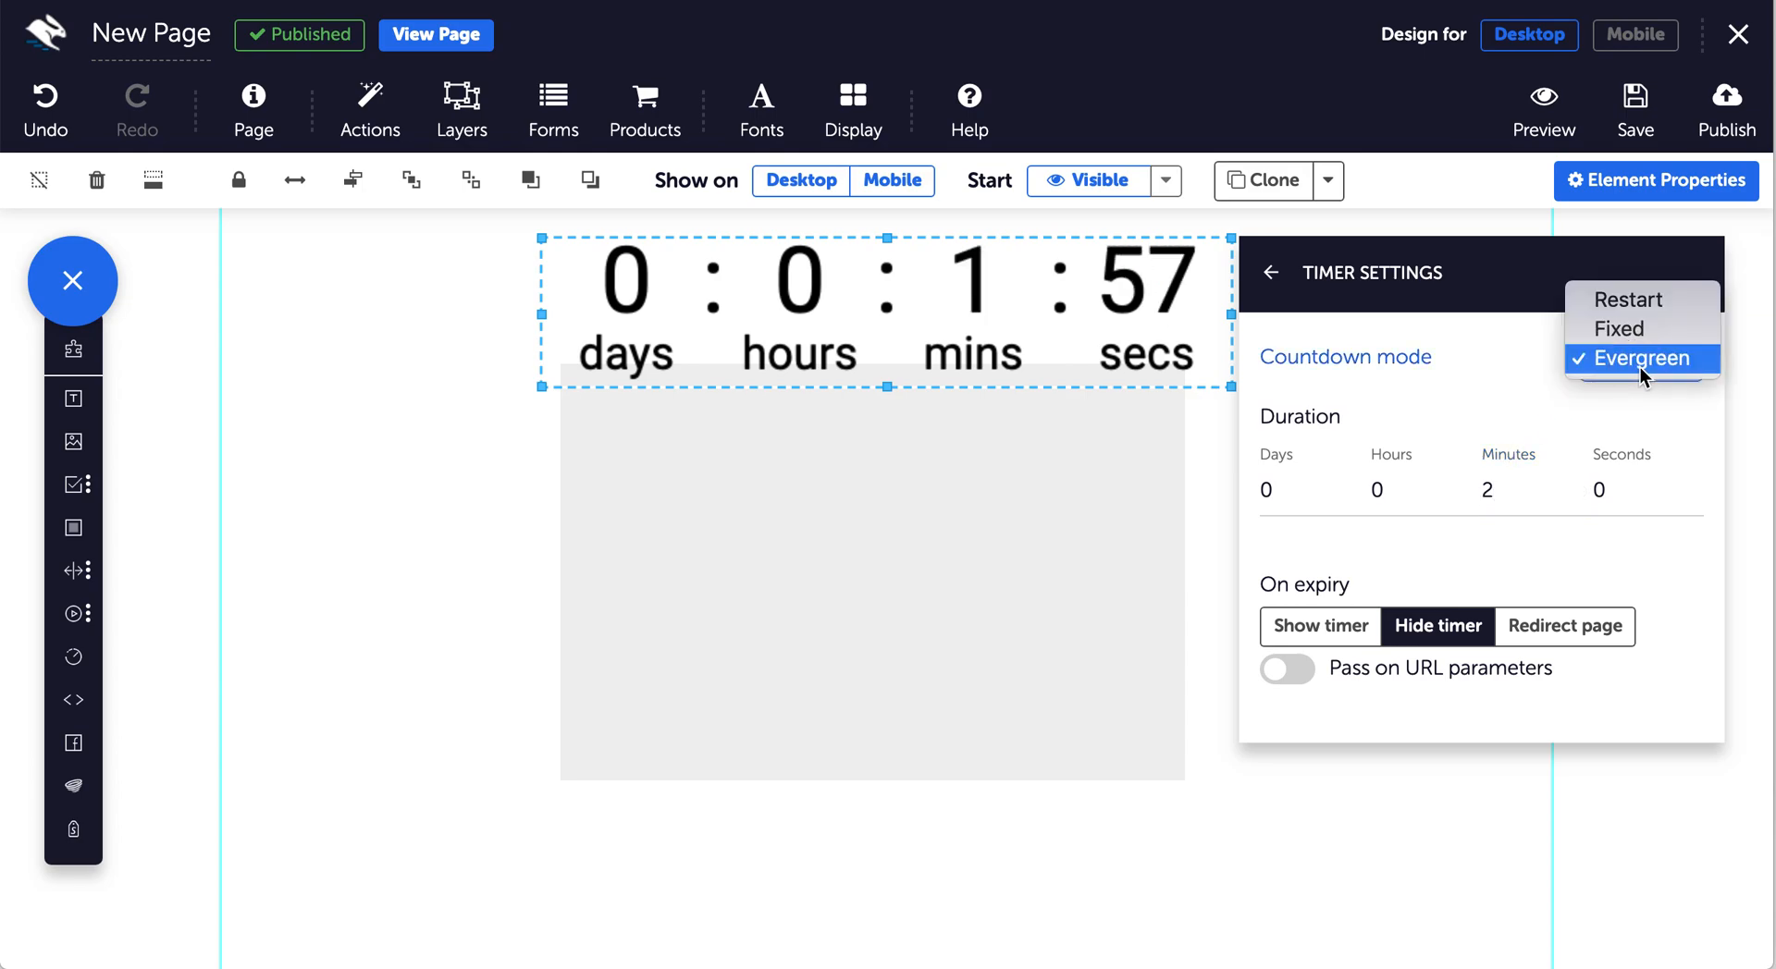
left_click(1625, 299)
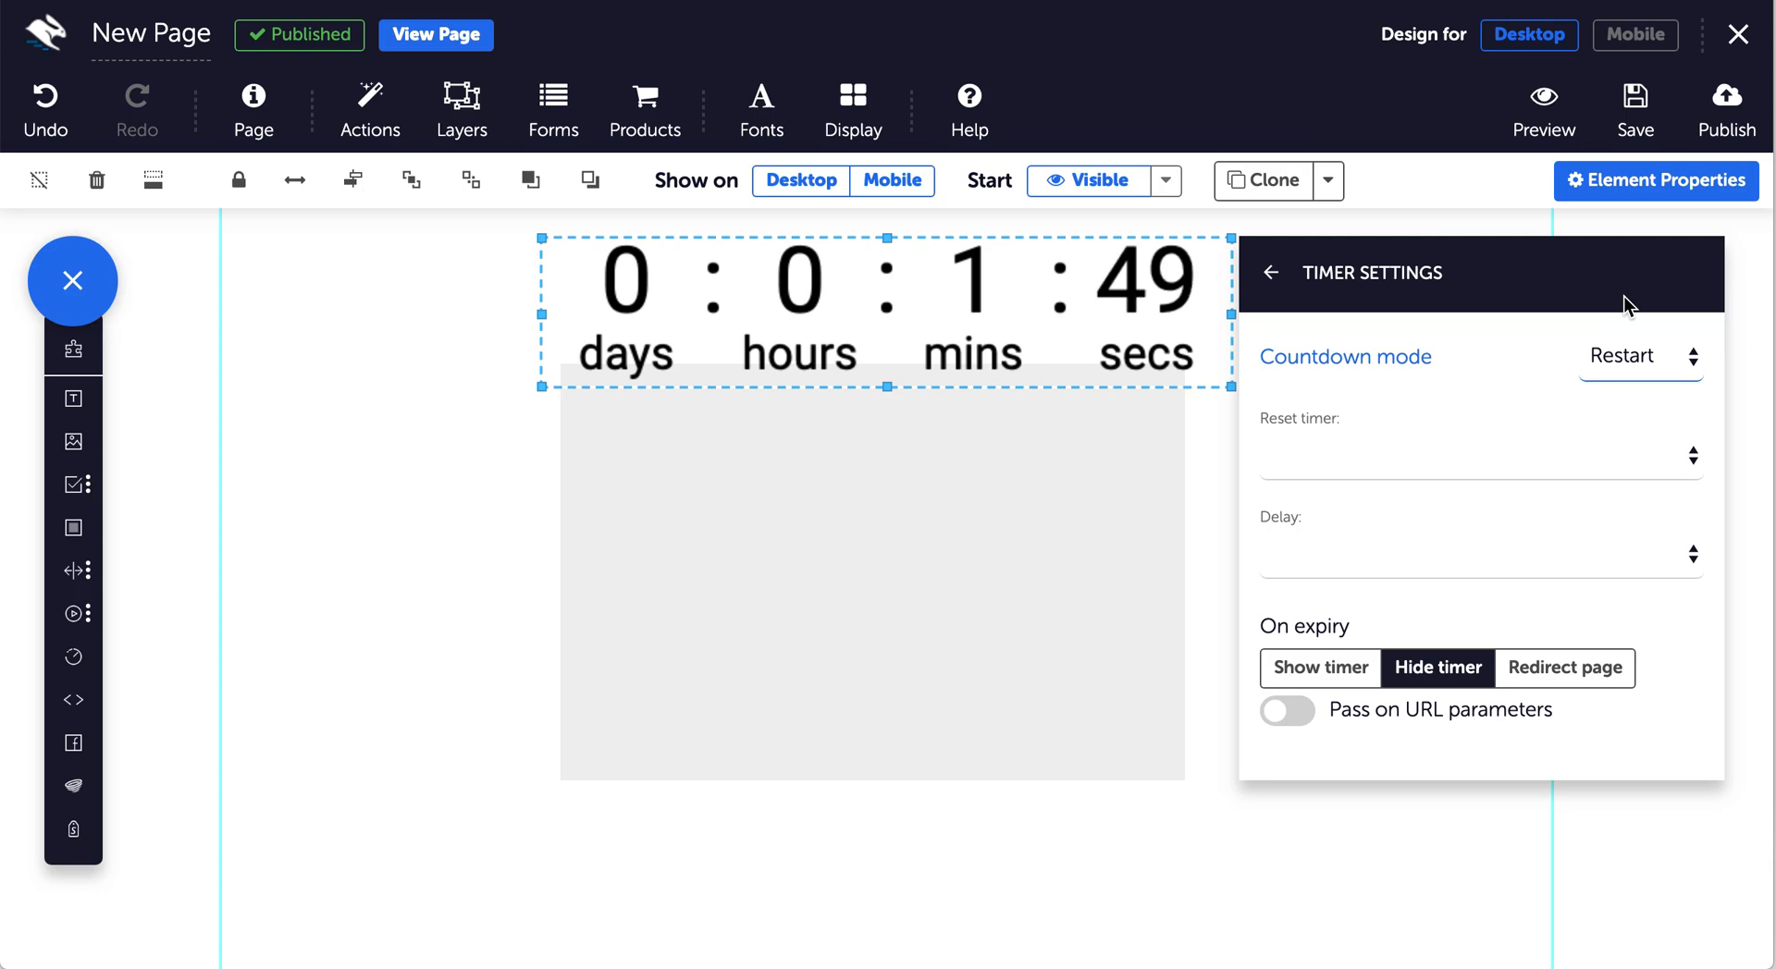
mouse_move(1553, 609)
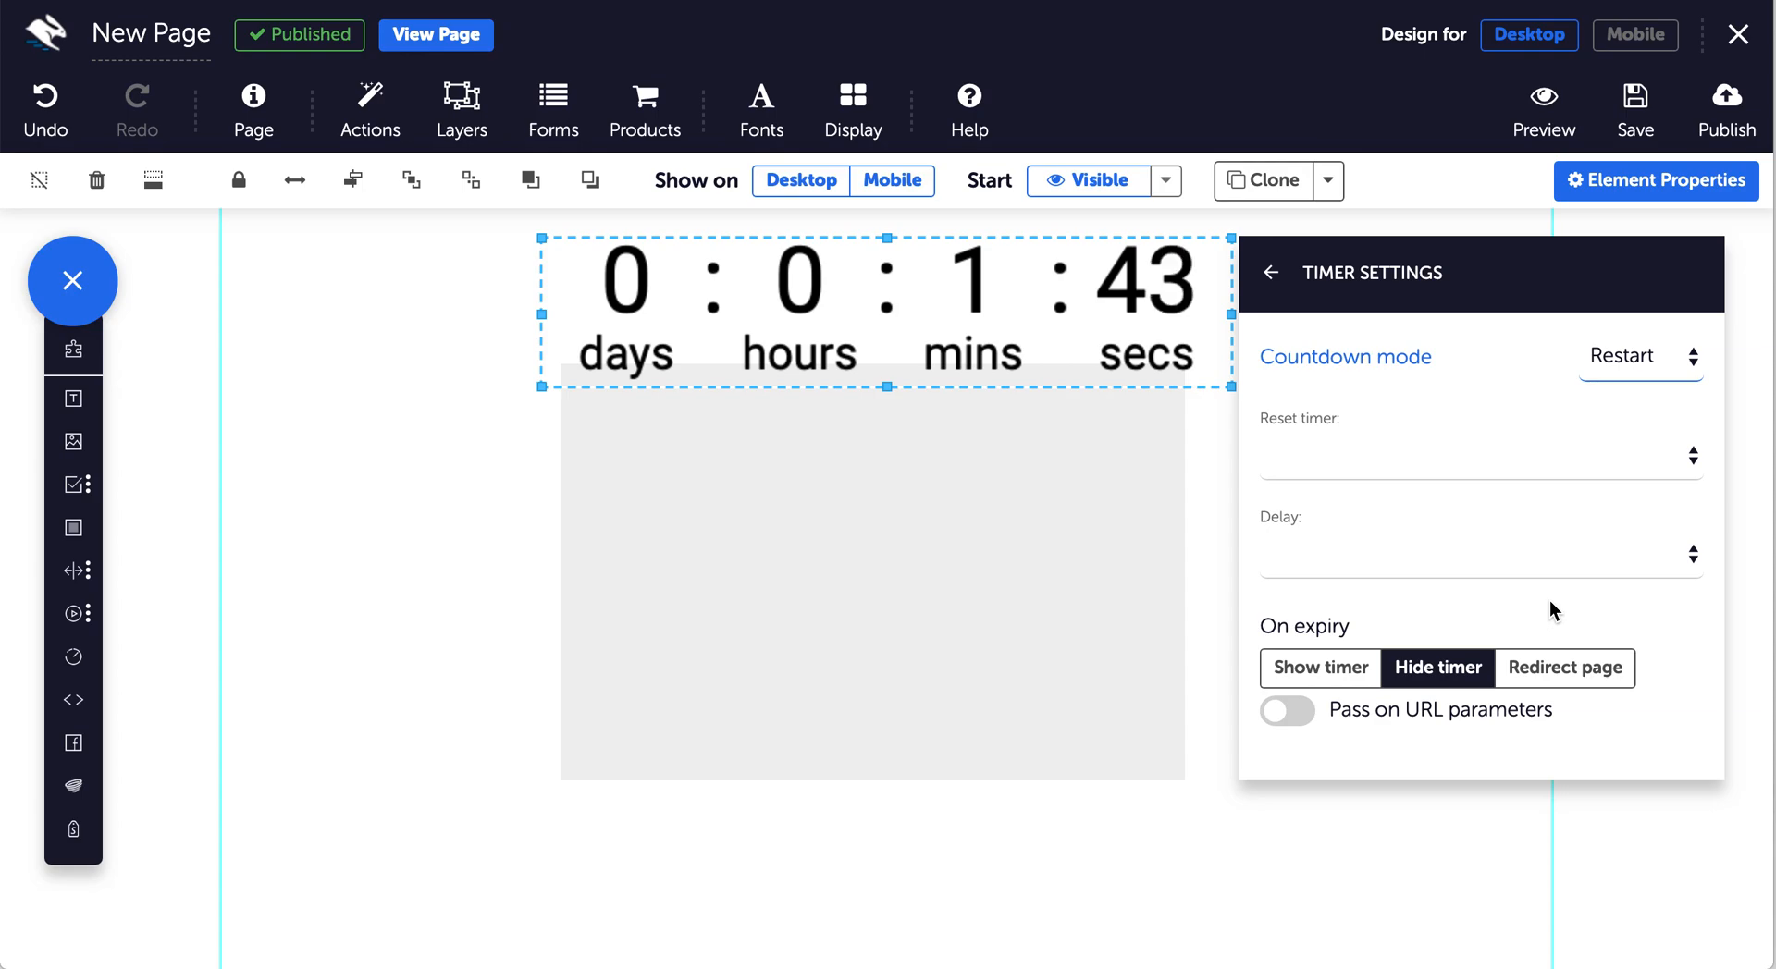
mouse_move(1379, 737)
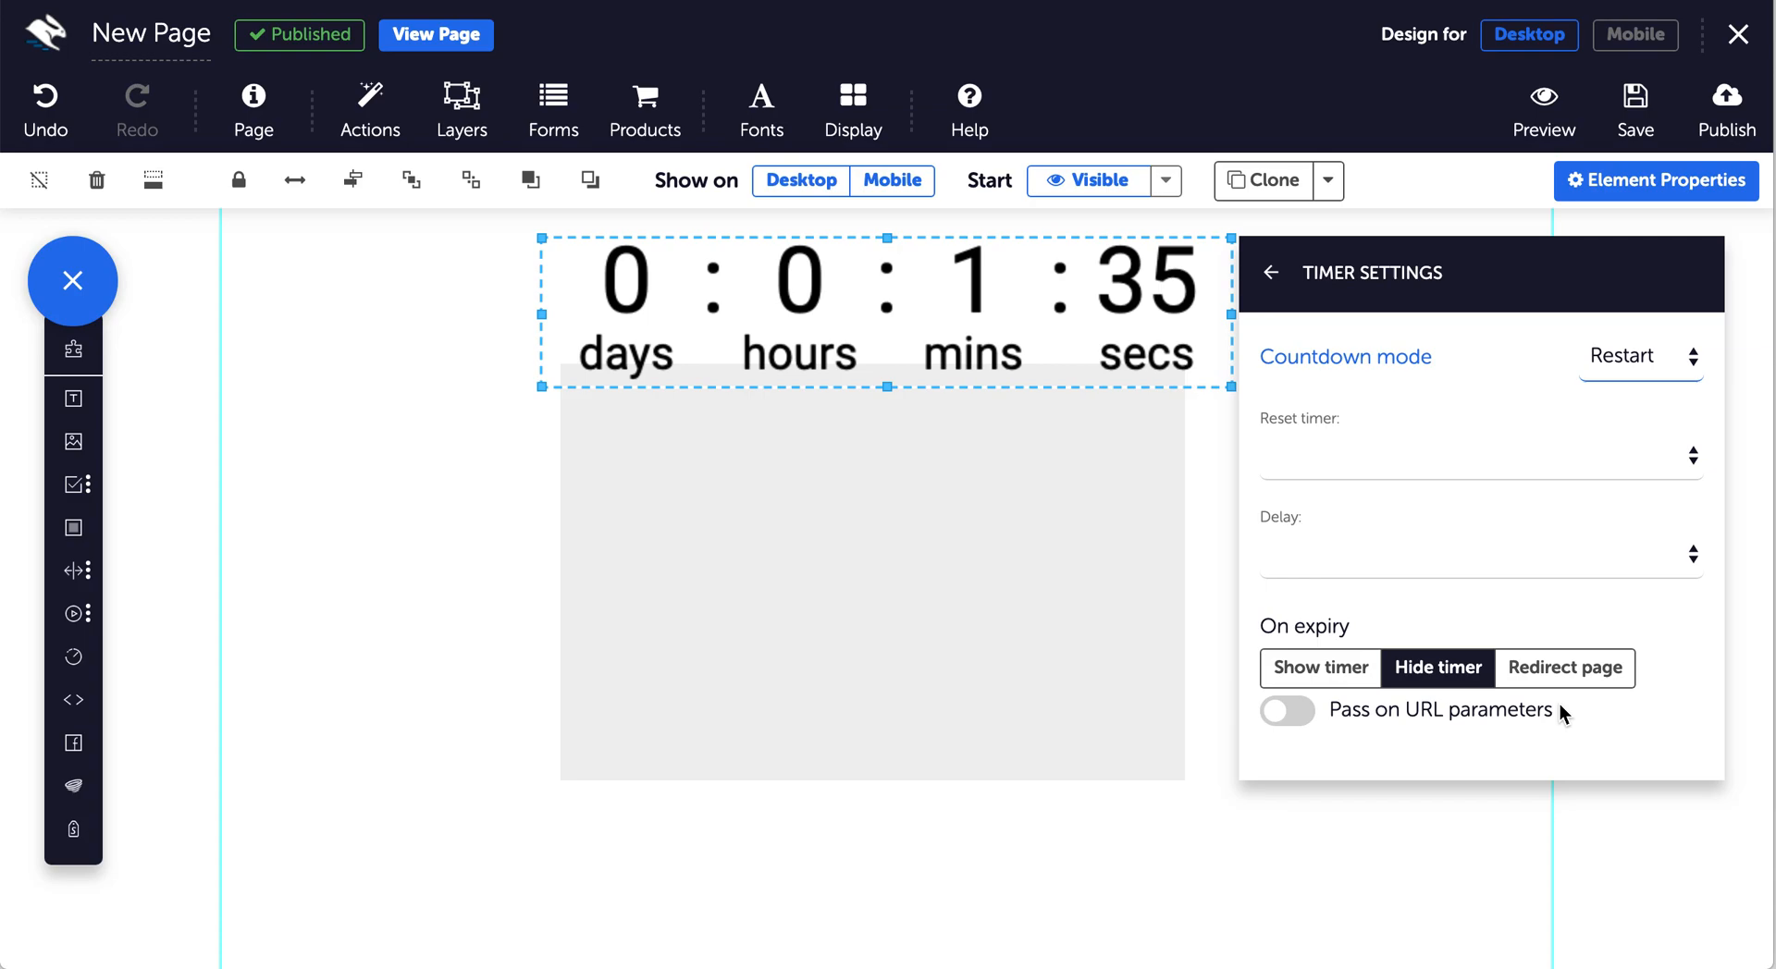
Make the timer redirect to another page on expiry, revealing the redirect URL field.
left_click(1320, 668)
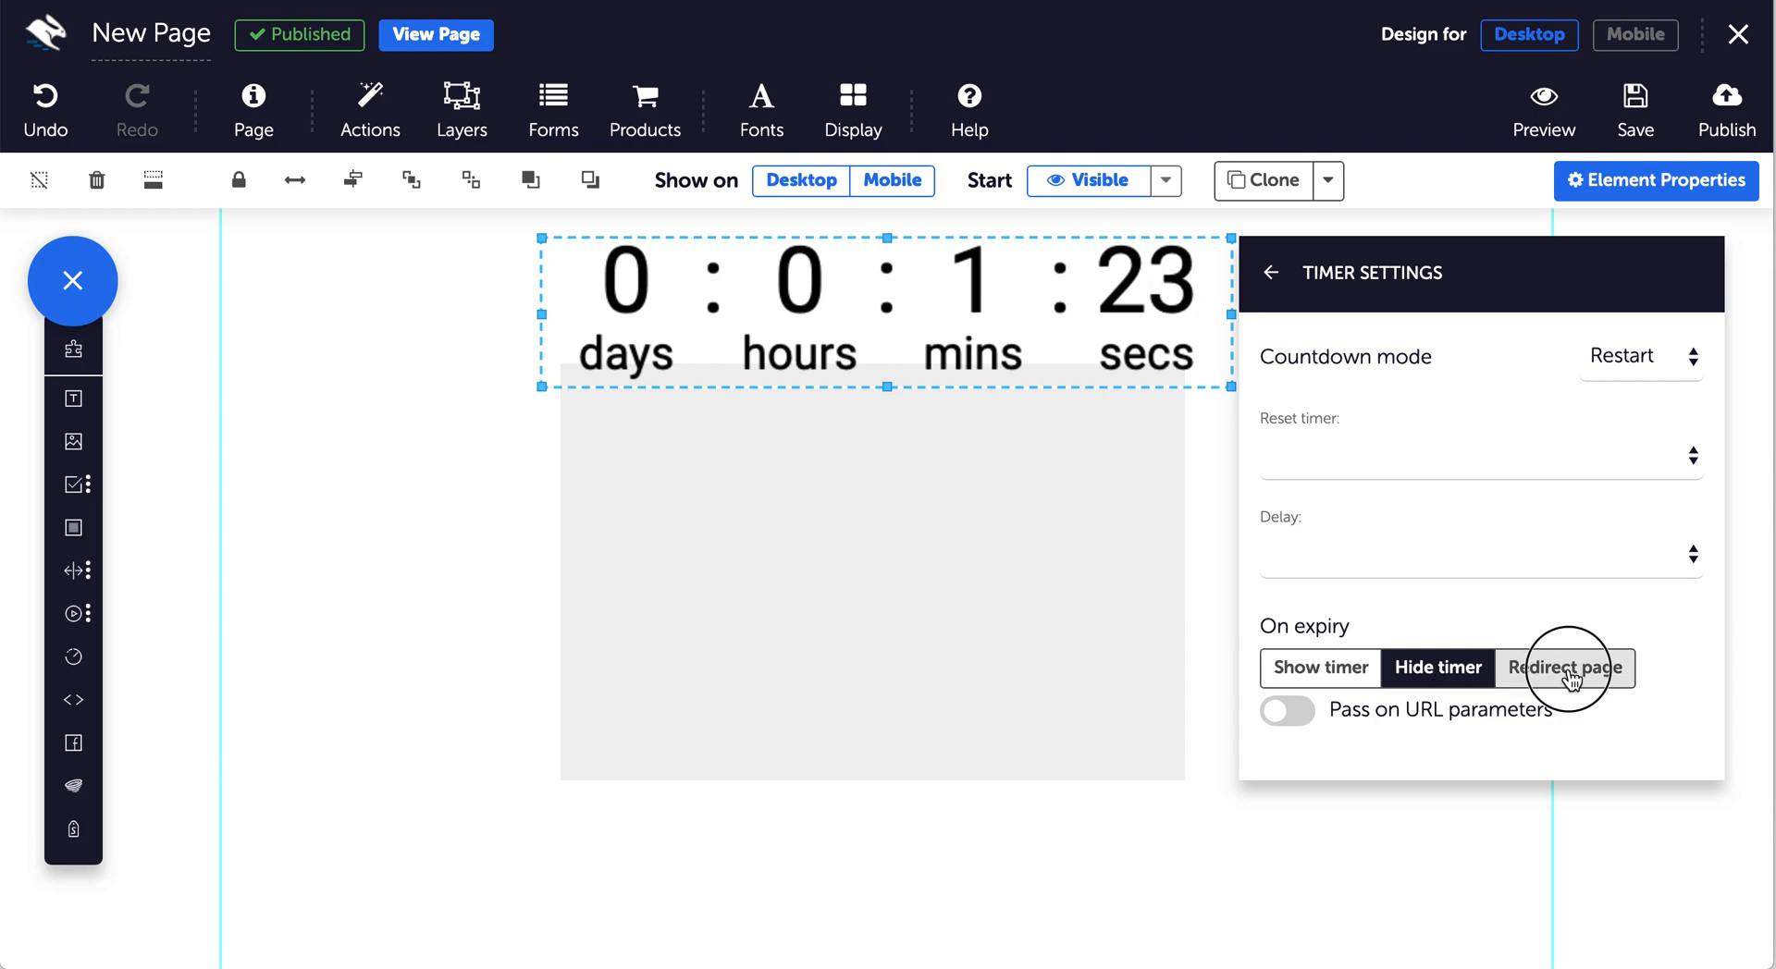
left_click(1565, 667)
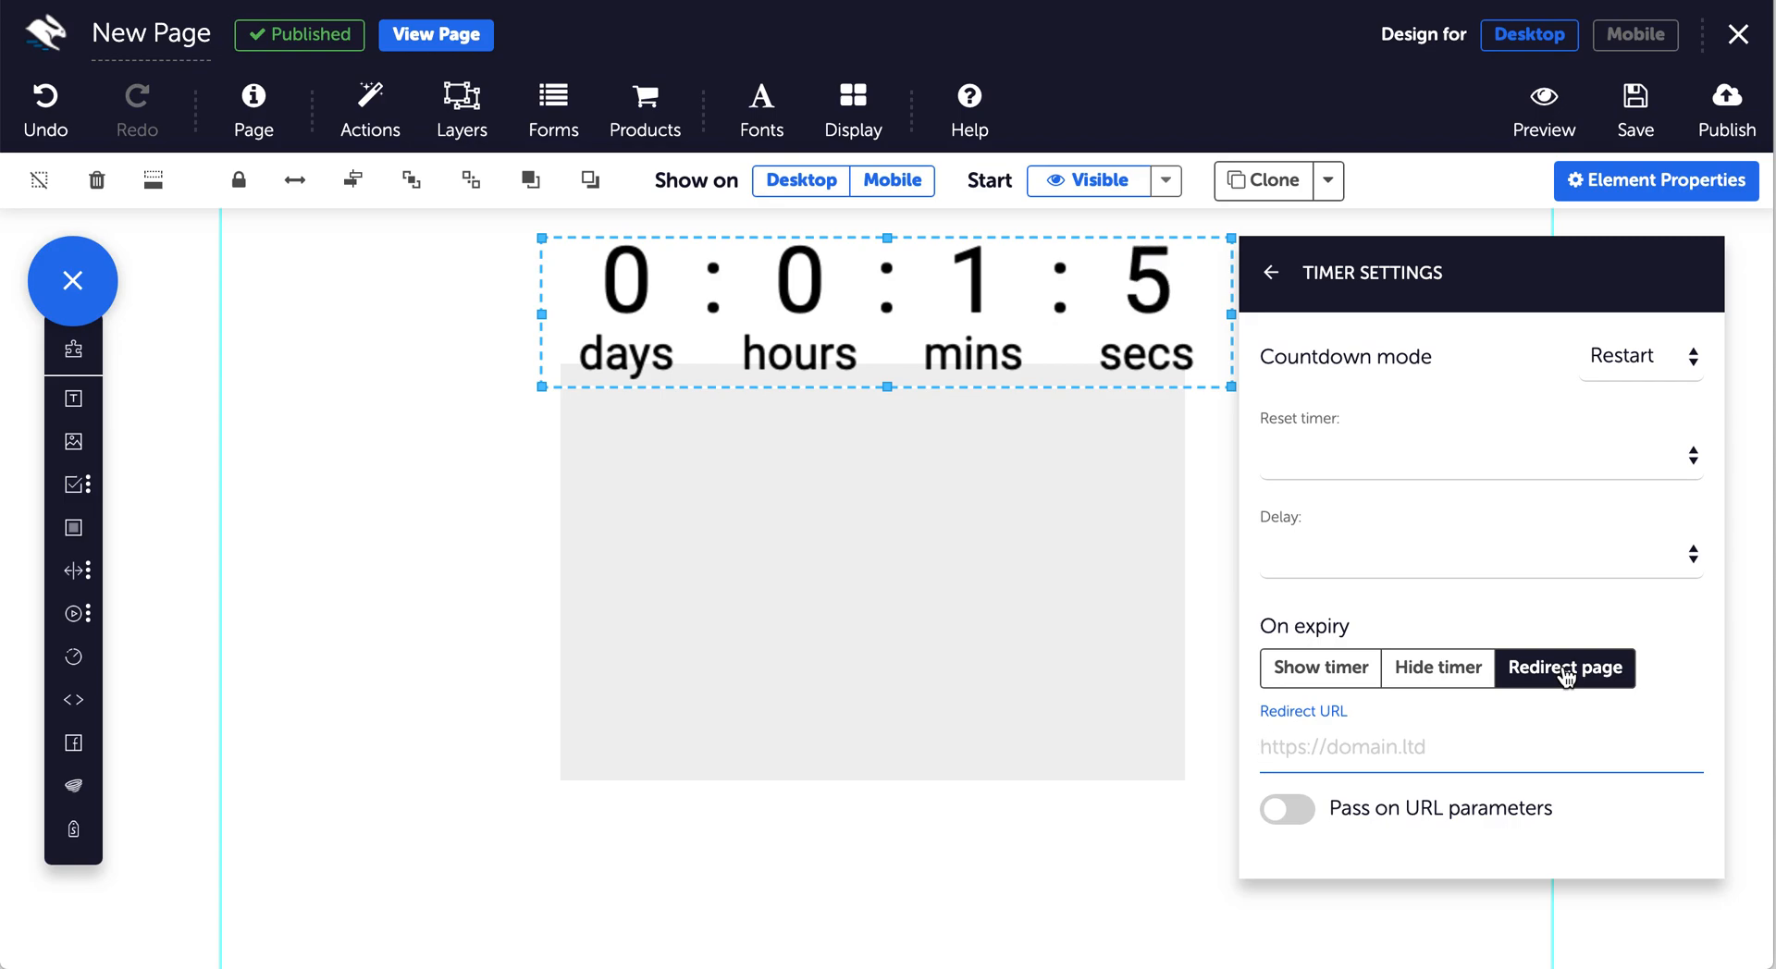
mouse_move(1539, 743)
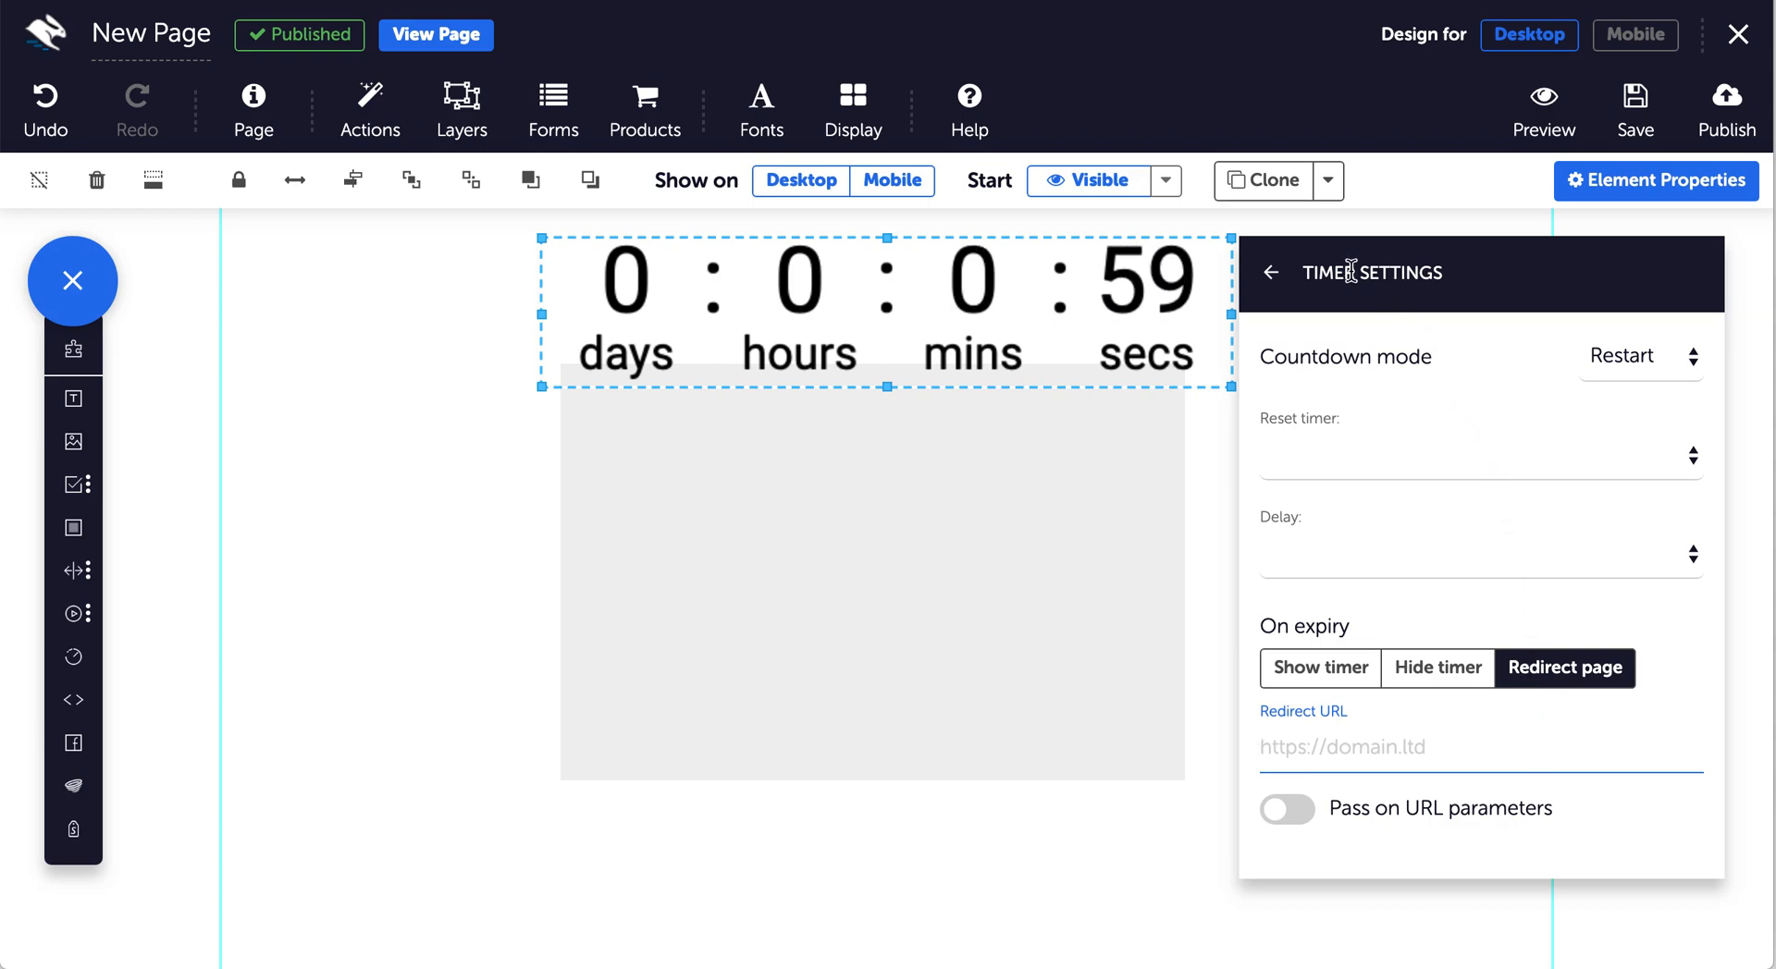
Switch the timer's appearance to the Circular skin with an arc around the seconds.
left_click(1270, 272)
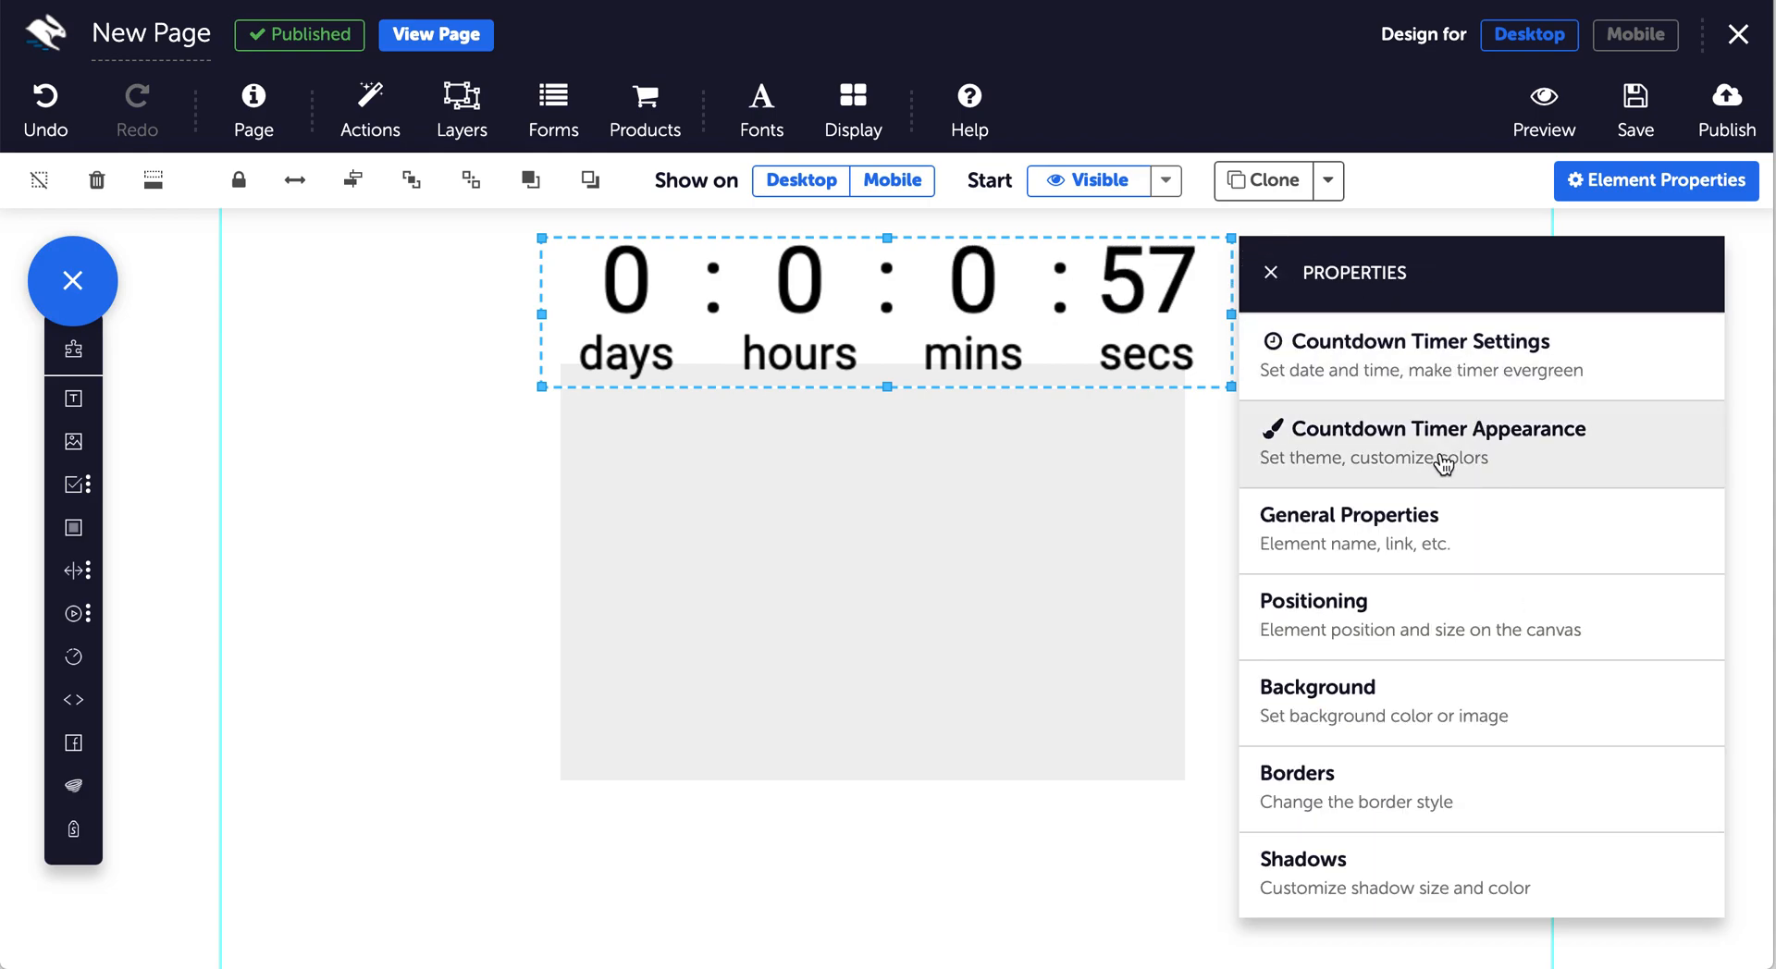
mouse_move(1563, 358)
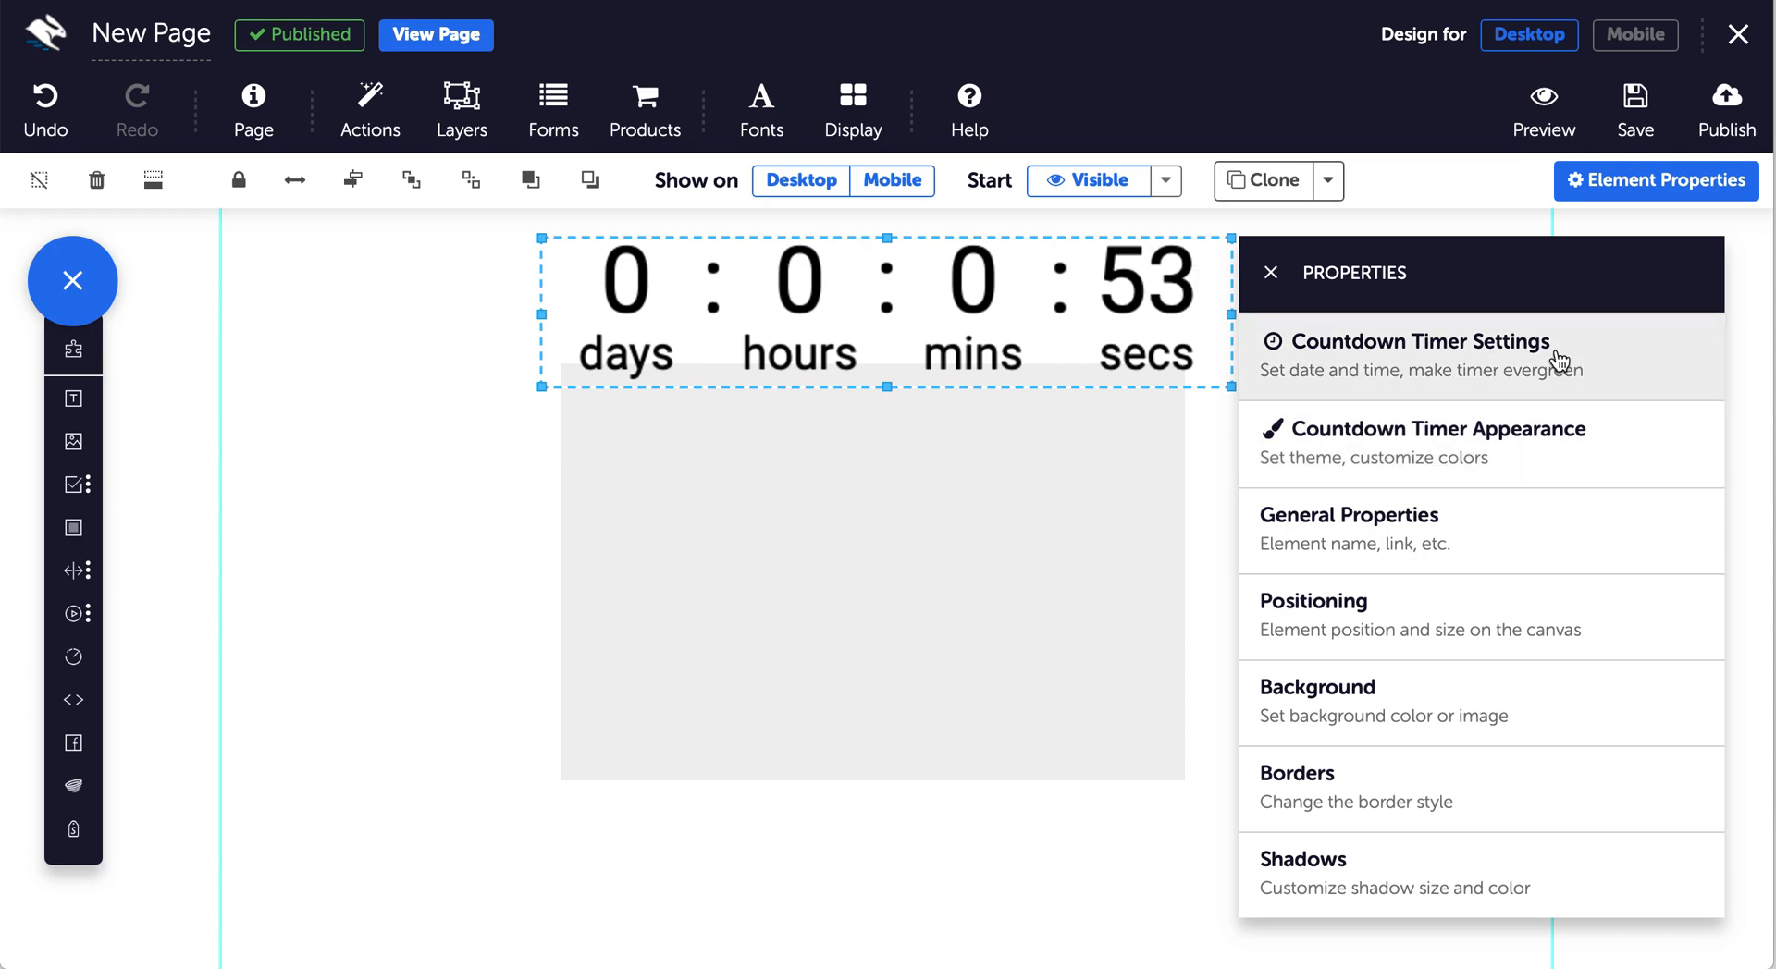
left_click(1437, 428)
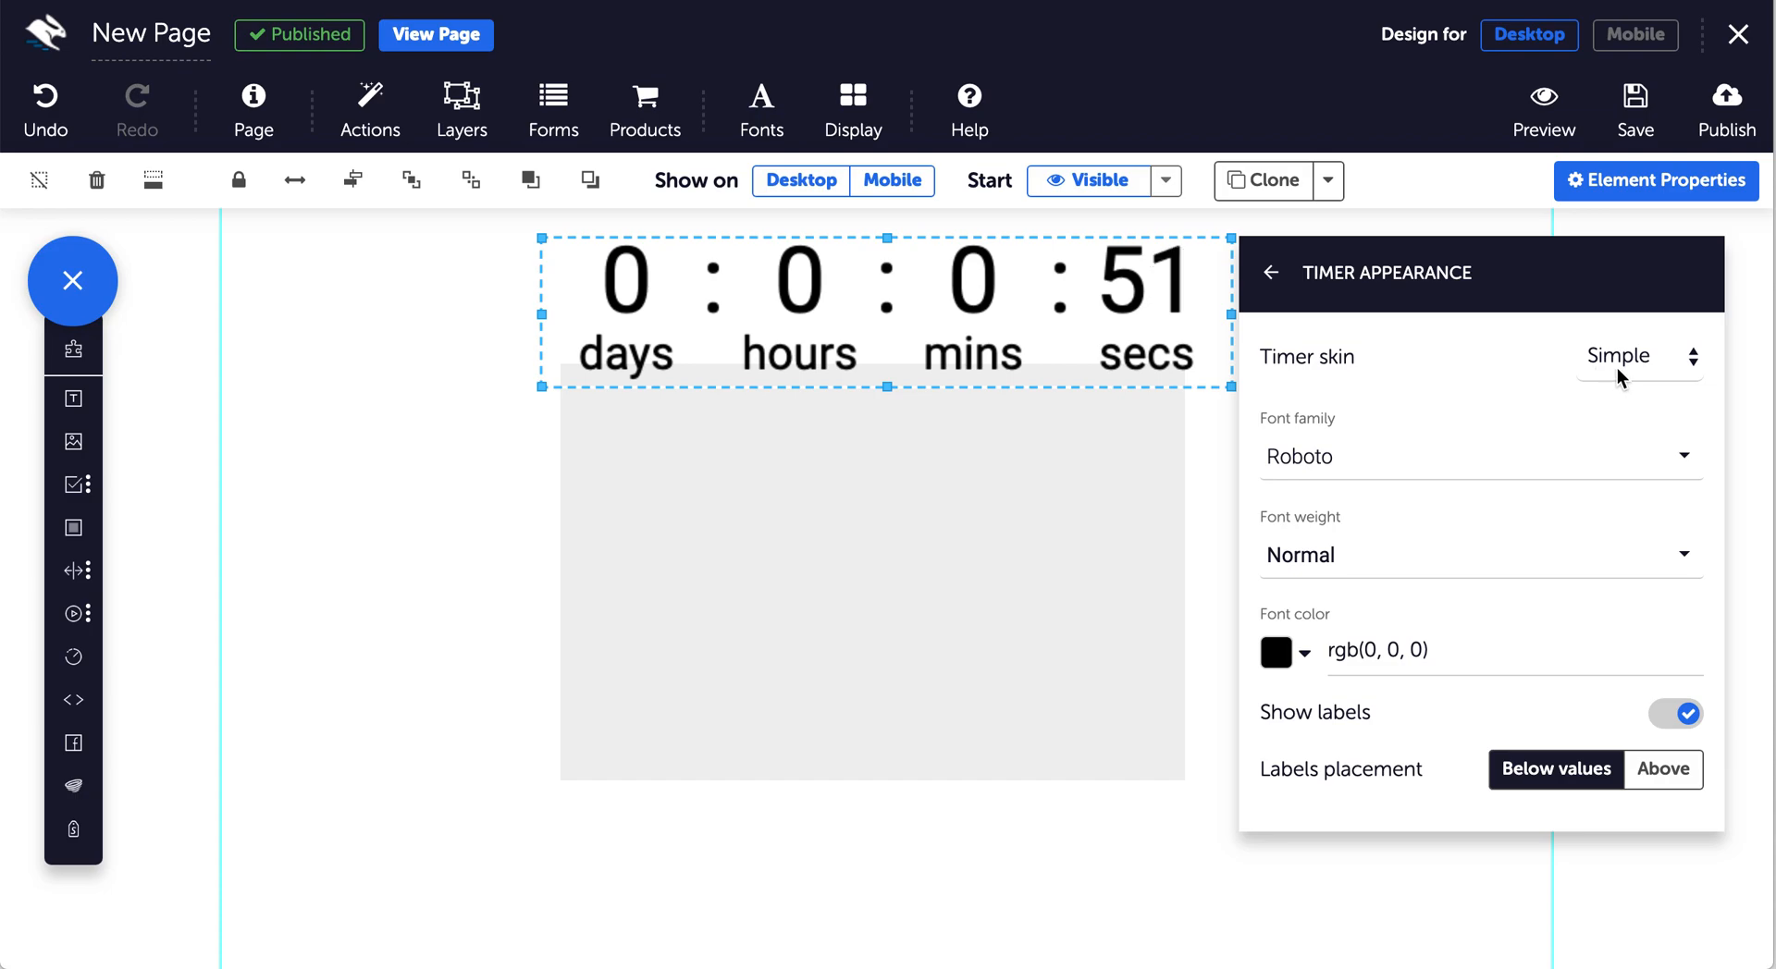
left_click(1635, 357)
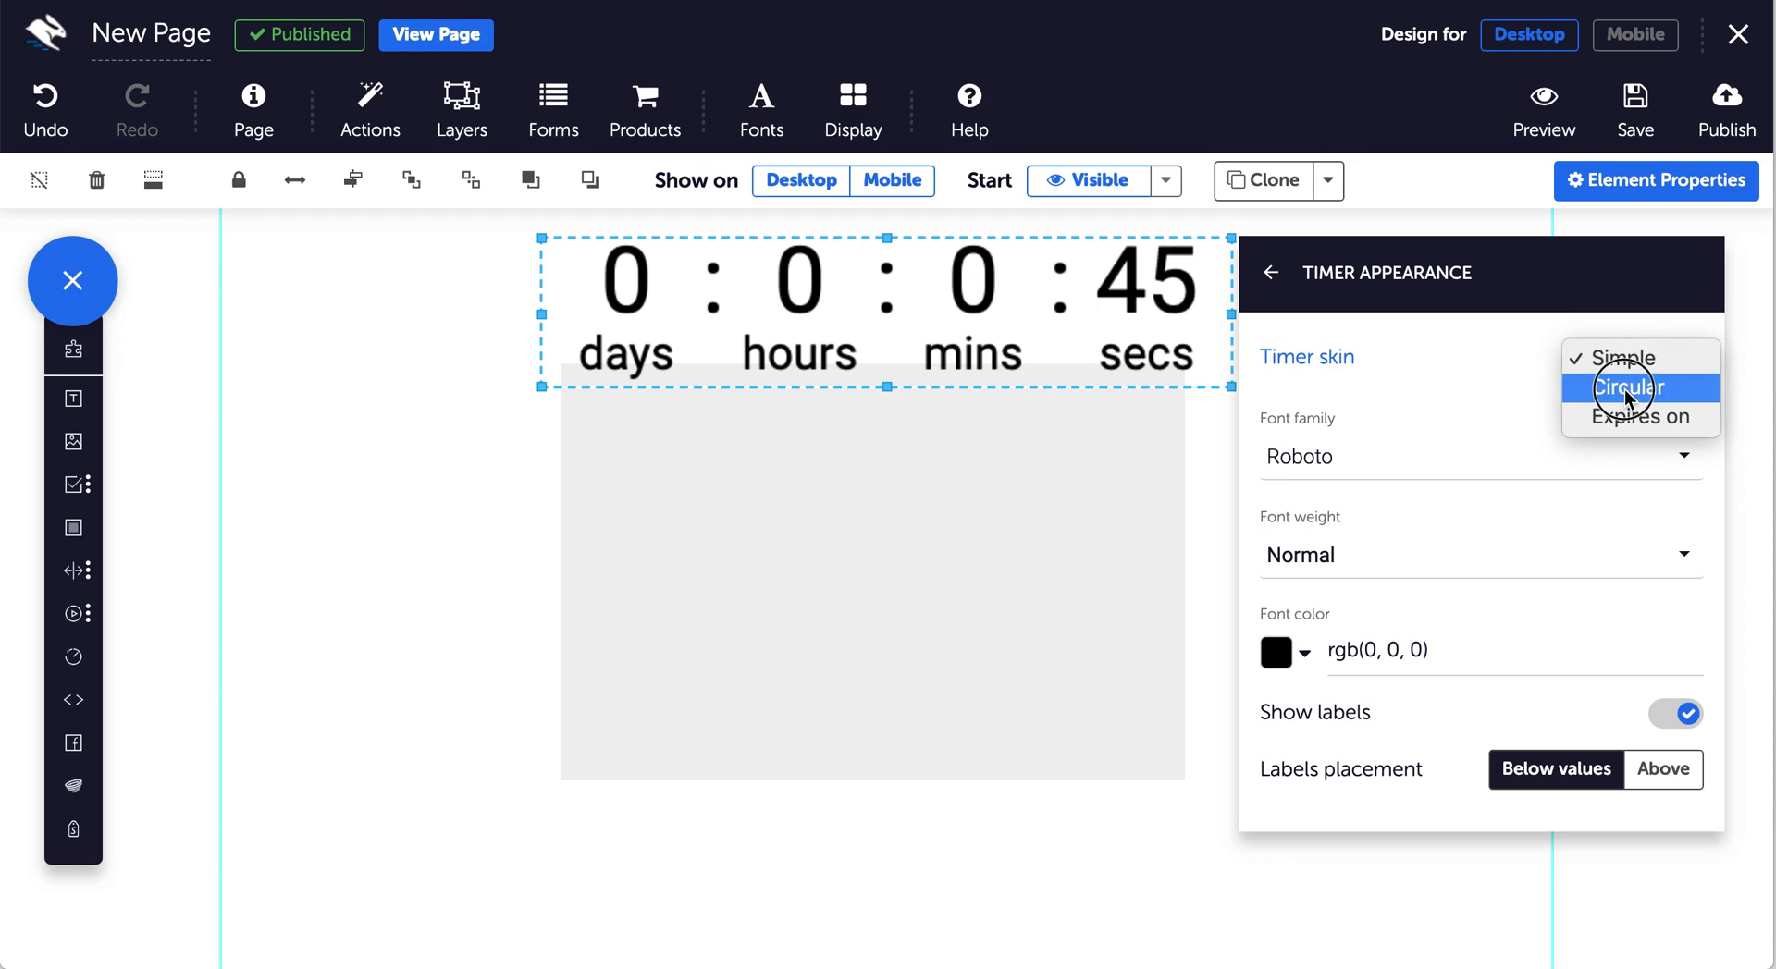
left_click(1623, 389)
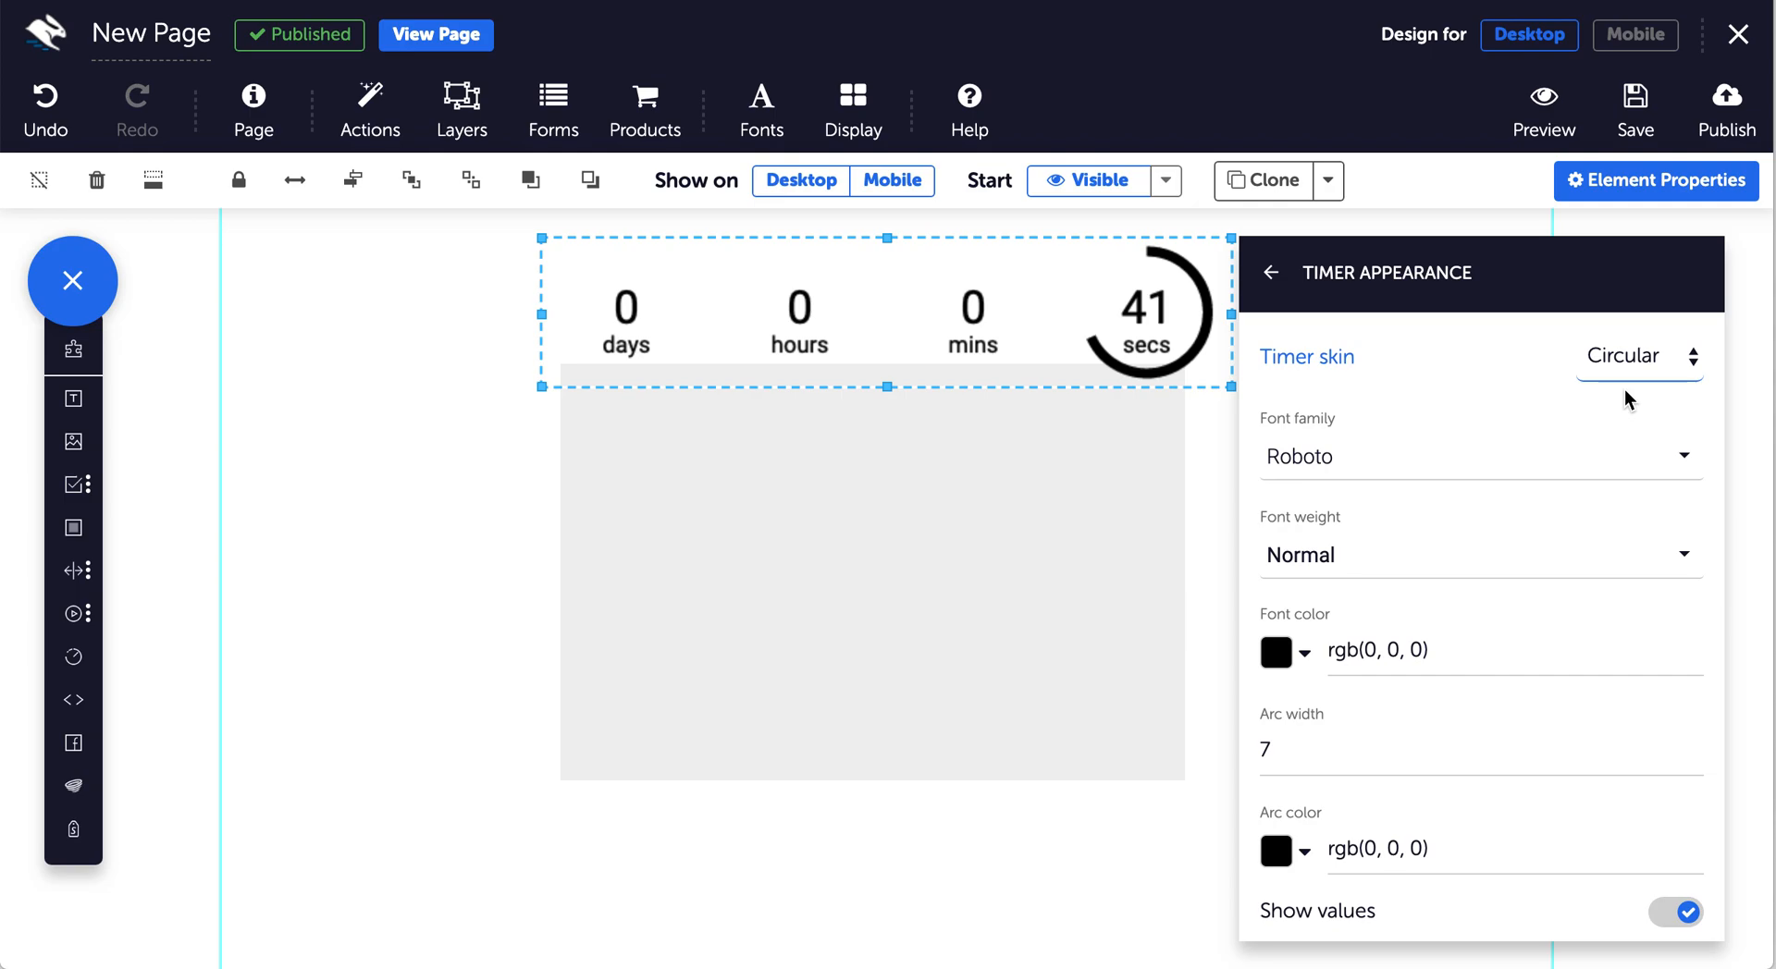
Try the Expires on skin, set the font to Alegreya Sans, then return to the Simple skin.
left_click(1638, 357)
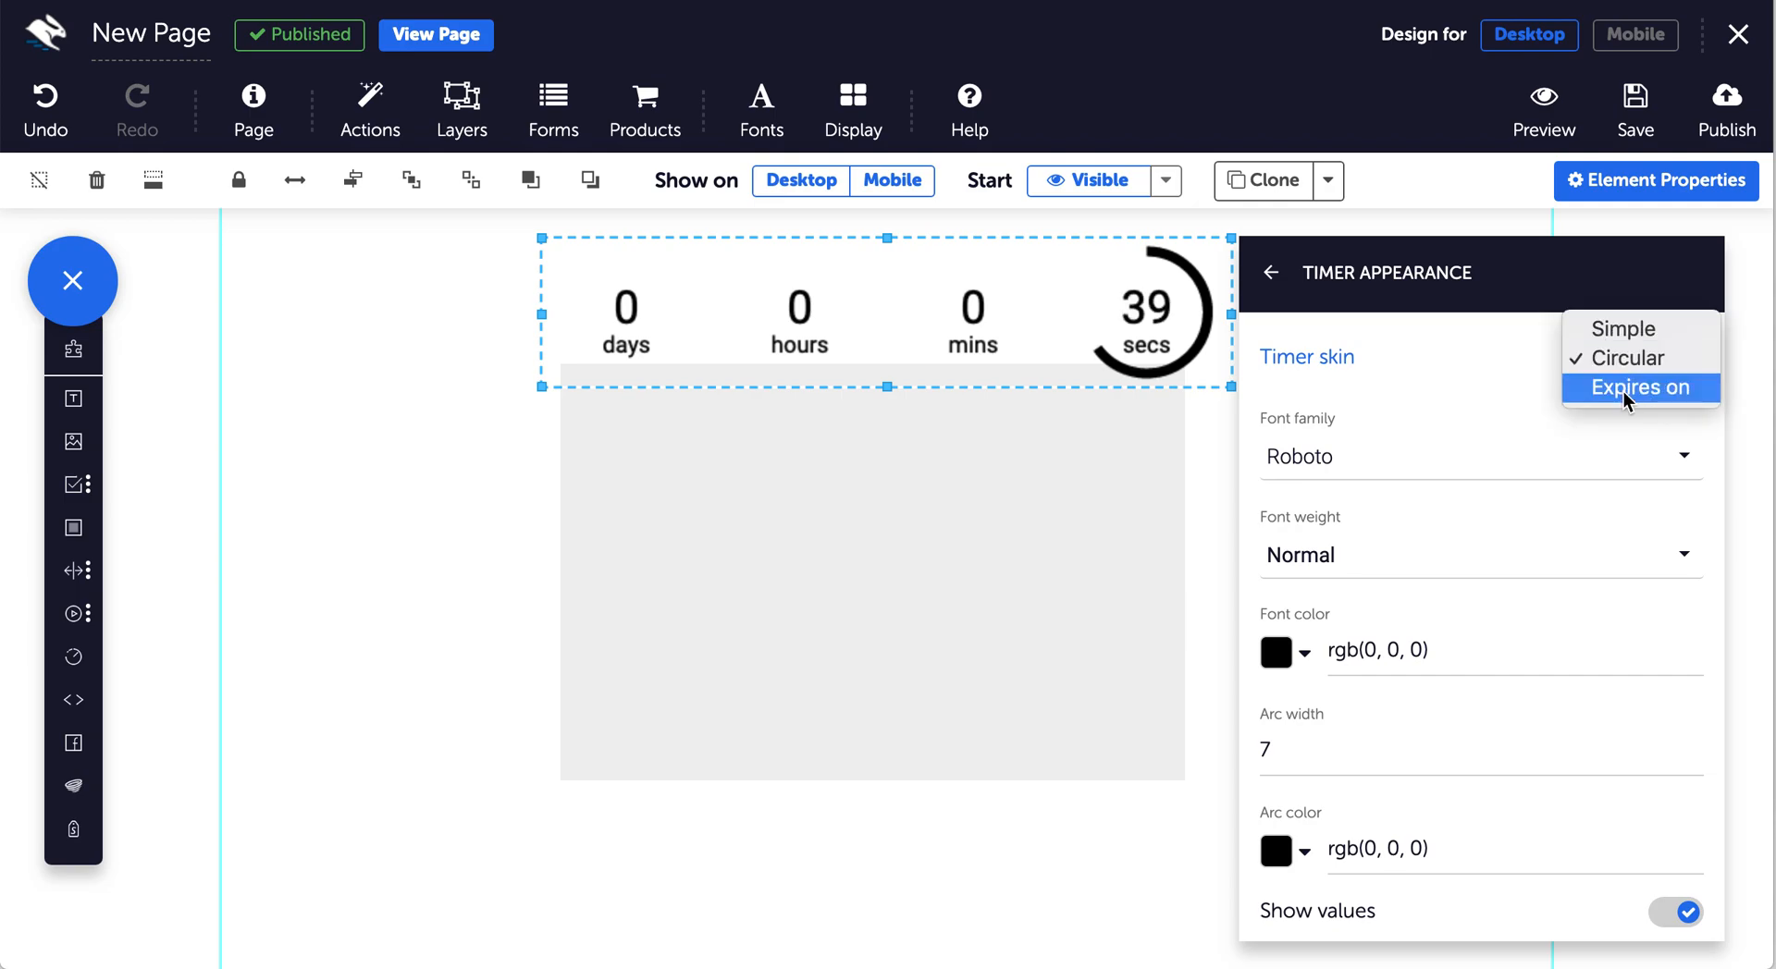
left_click(1638, 388)
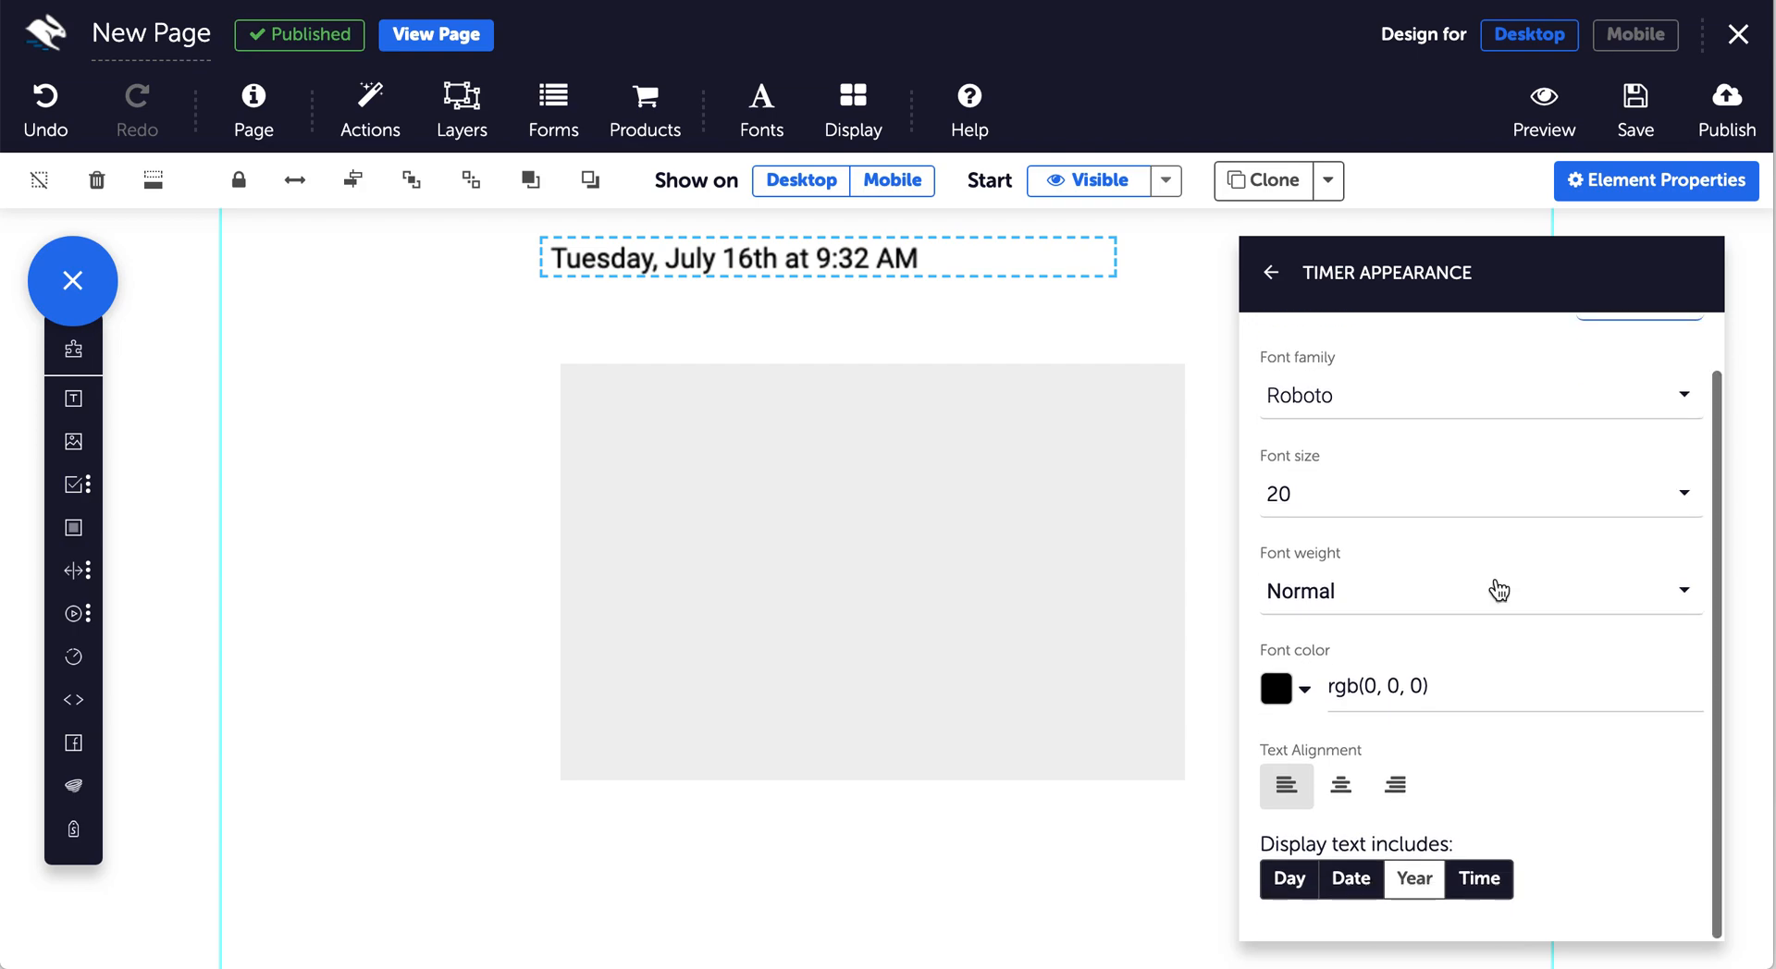
mouse_move(1484, 661)
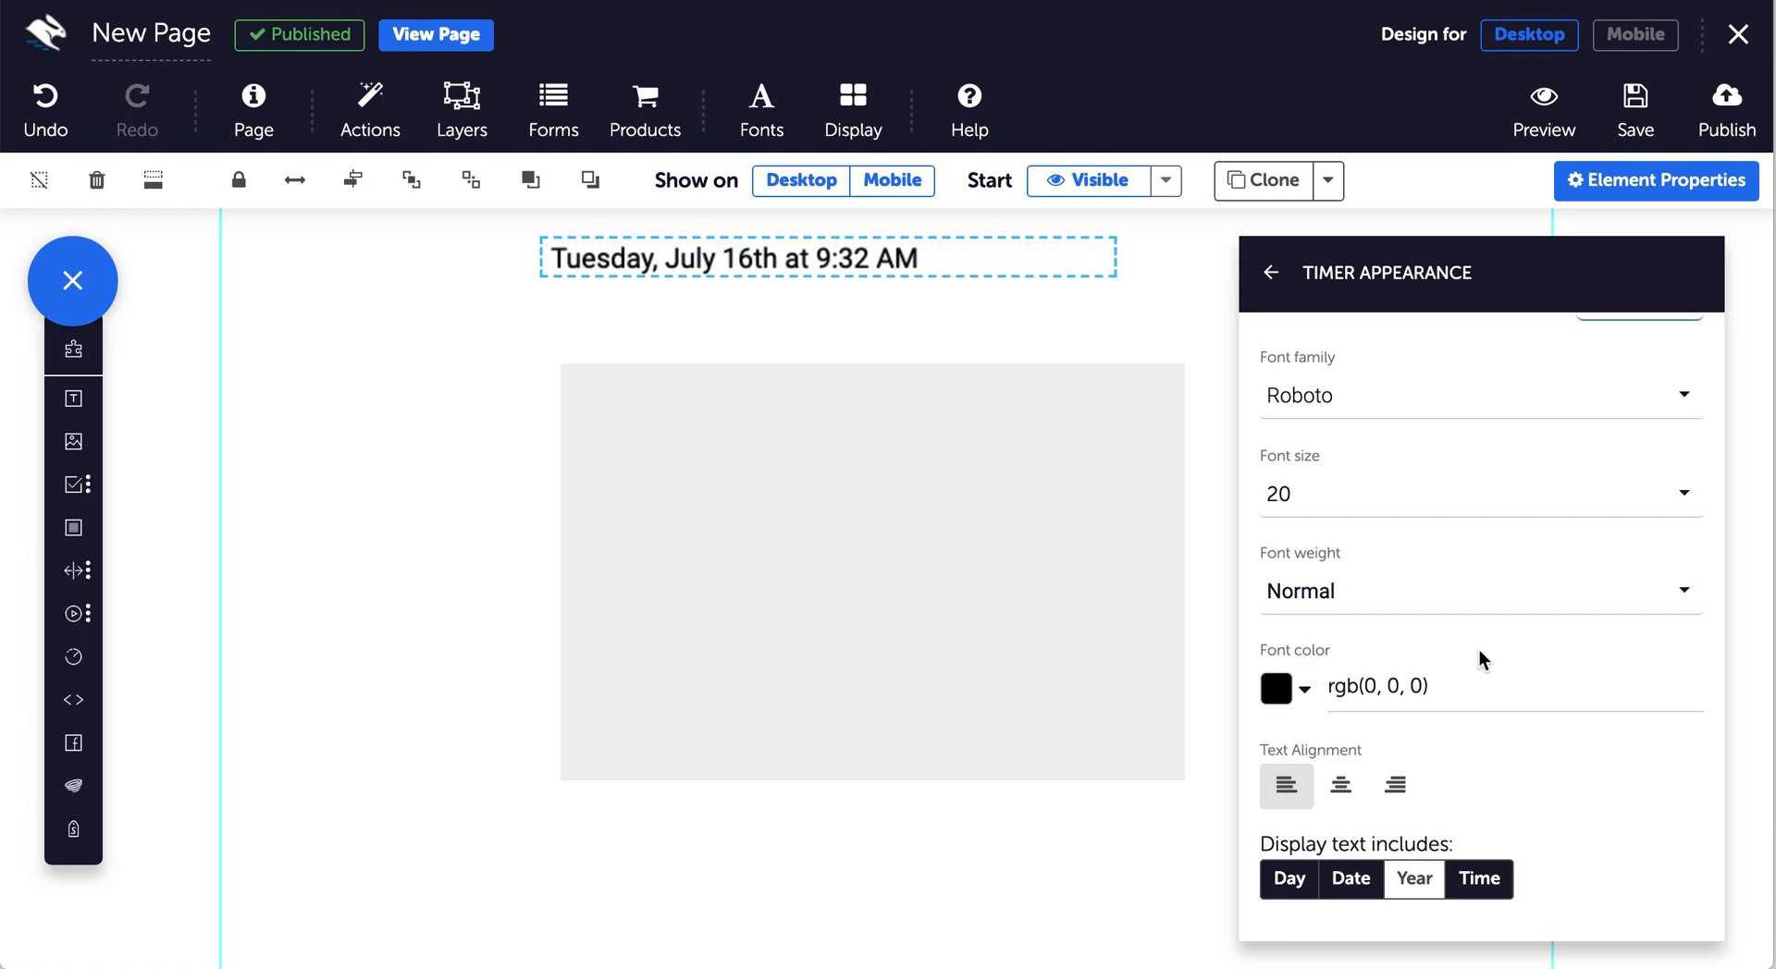
left_click(1473, 395)
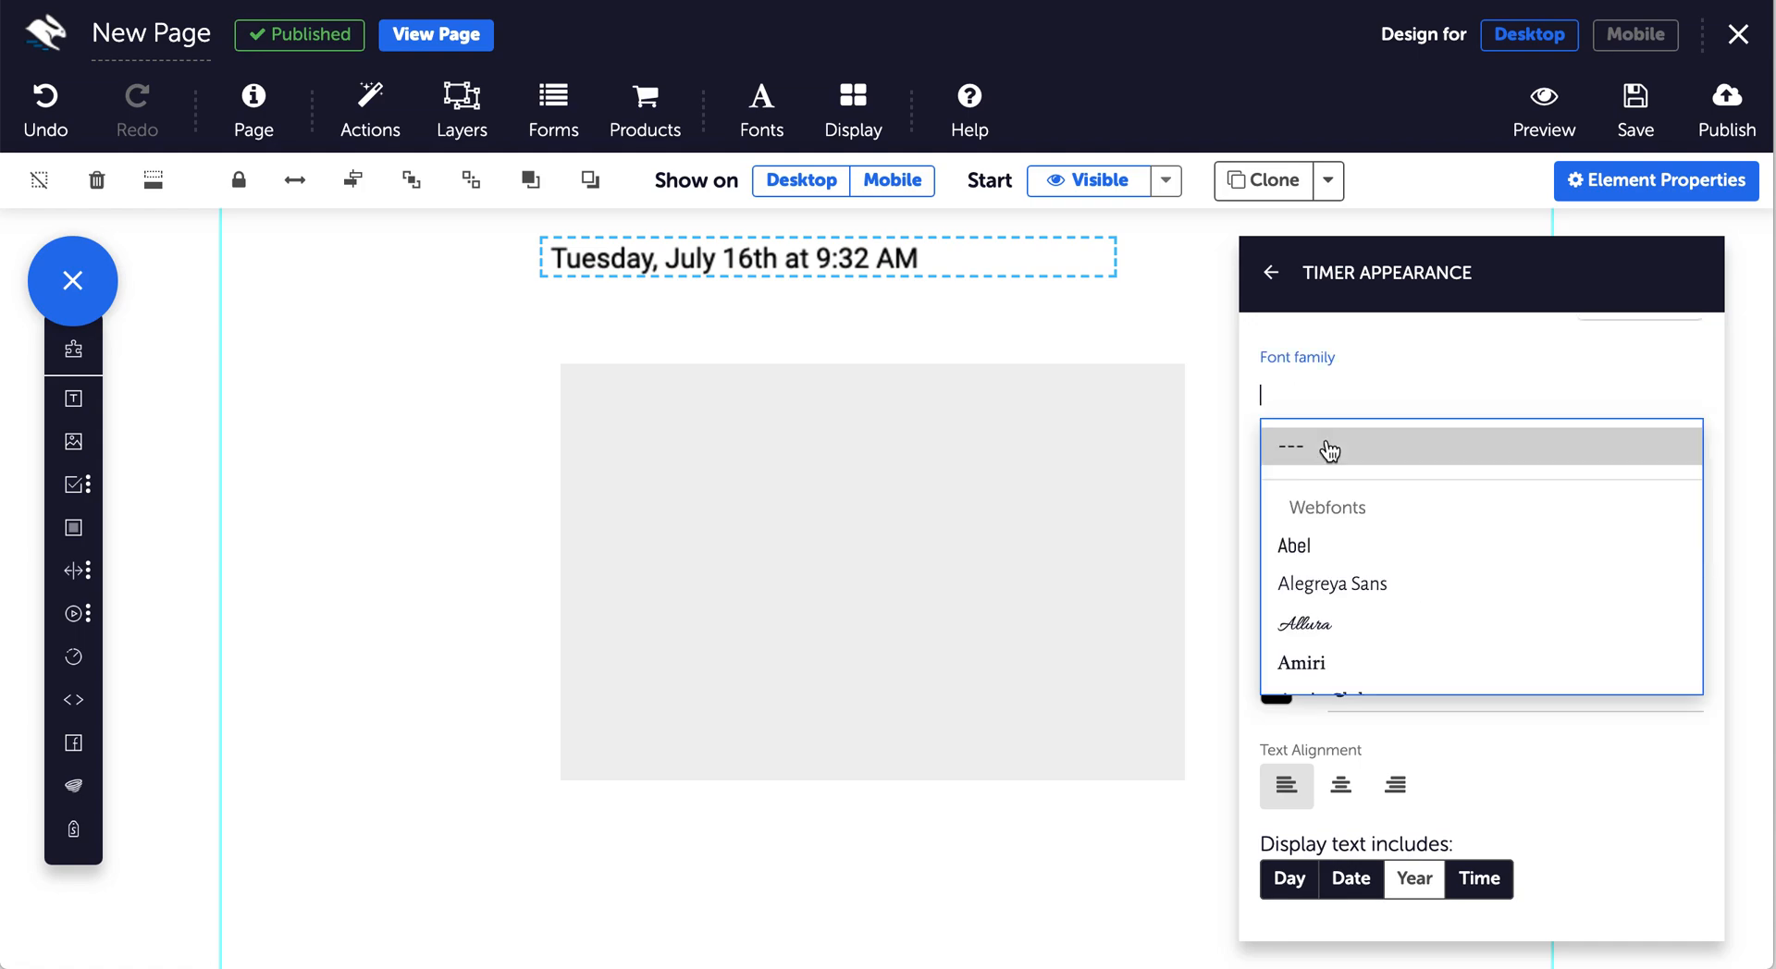
mouse_move(1332, 583)
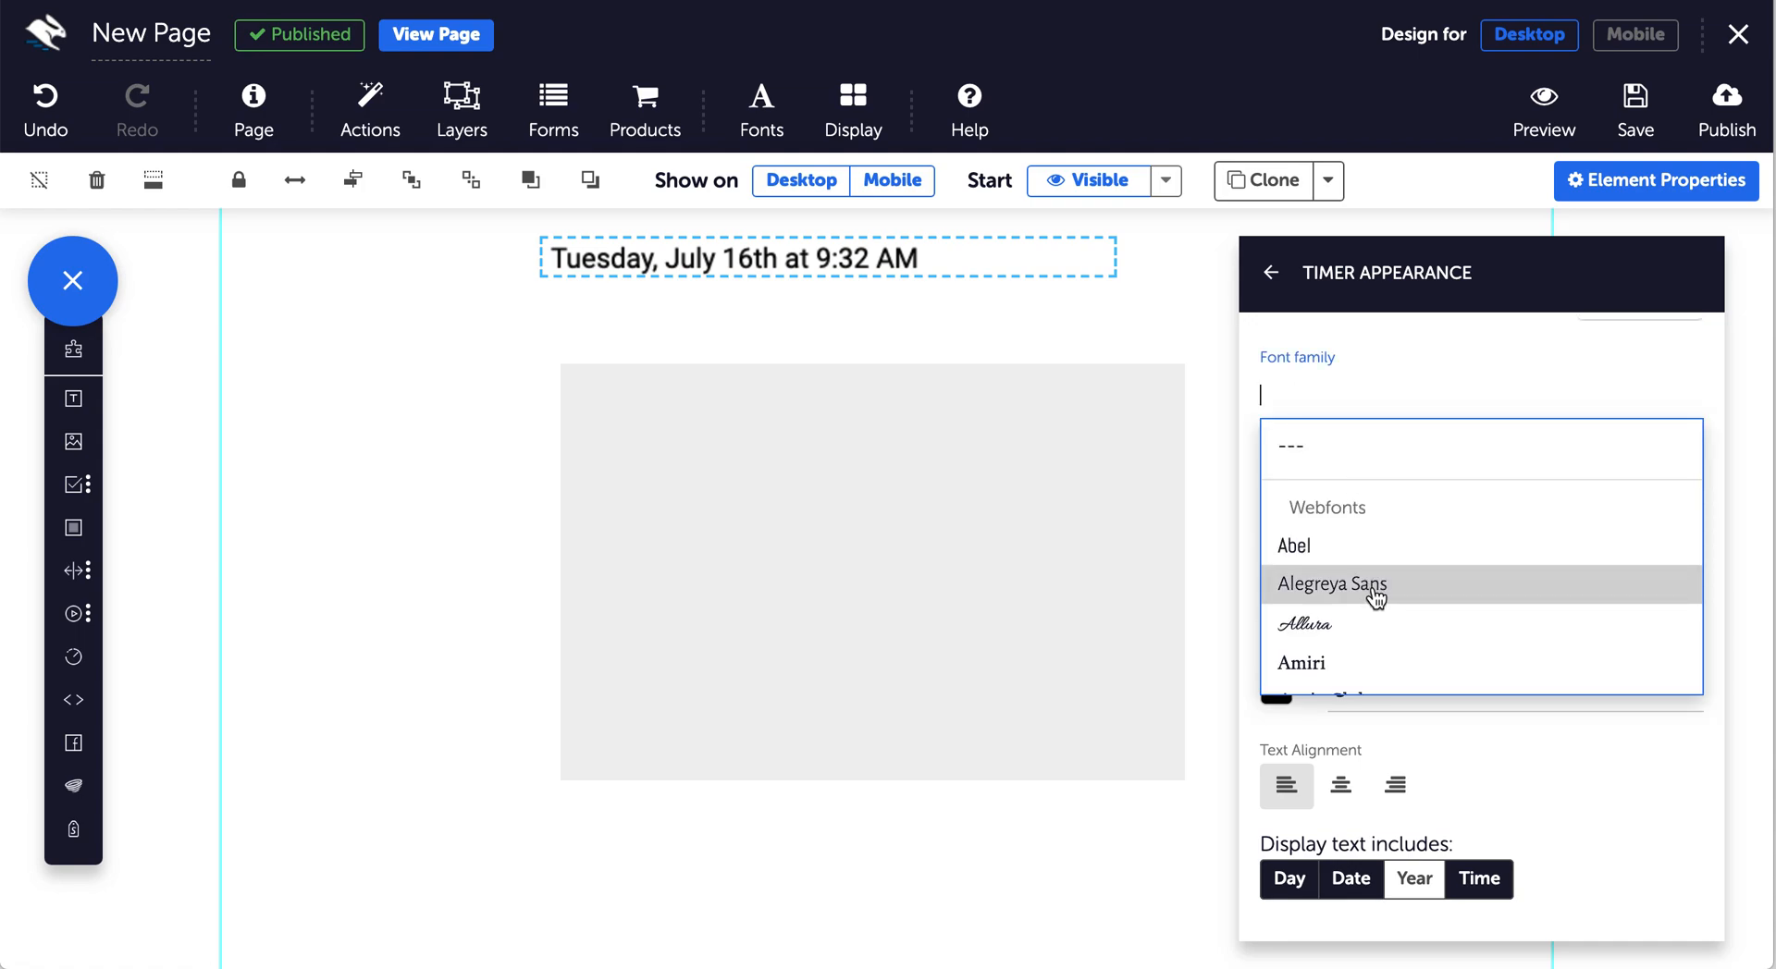
left_click(1332, 584)
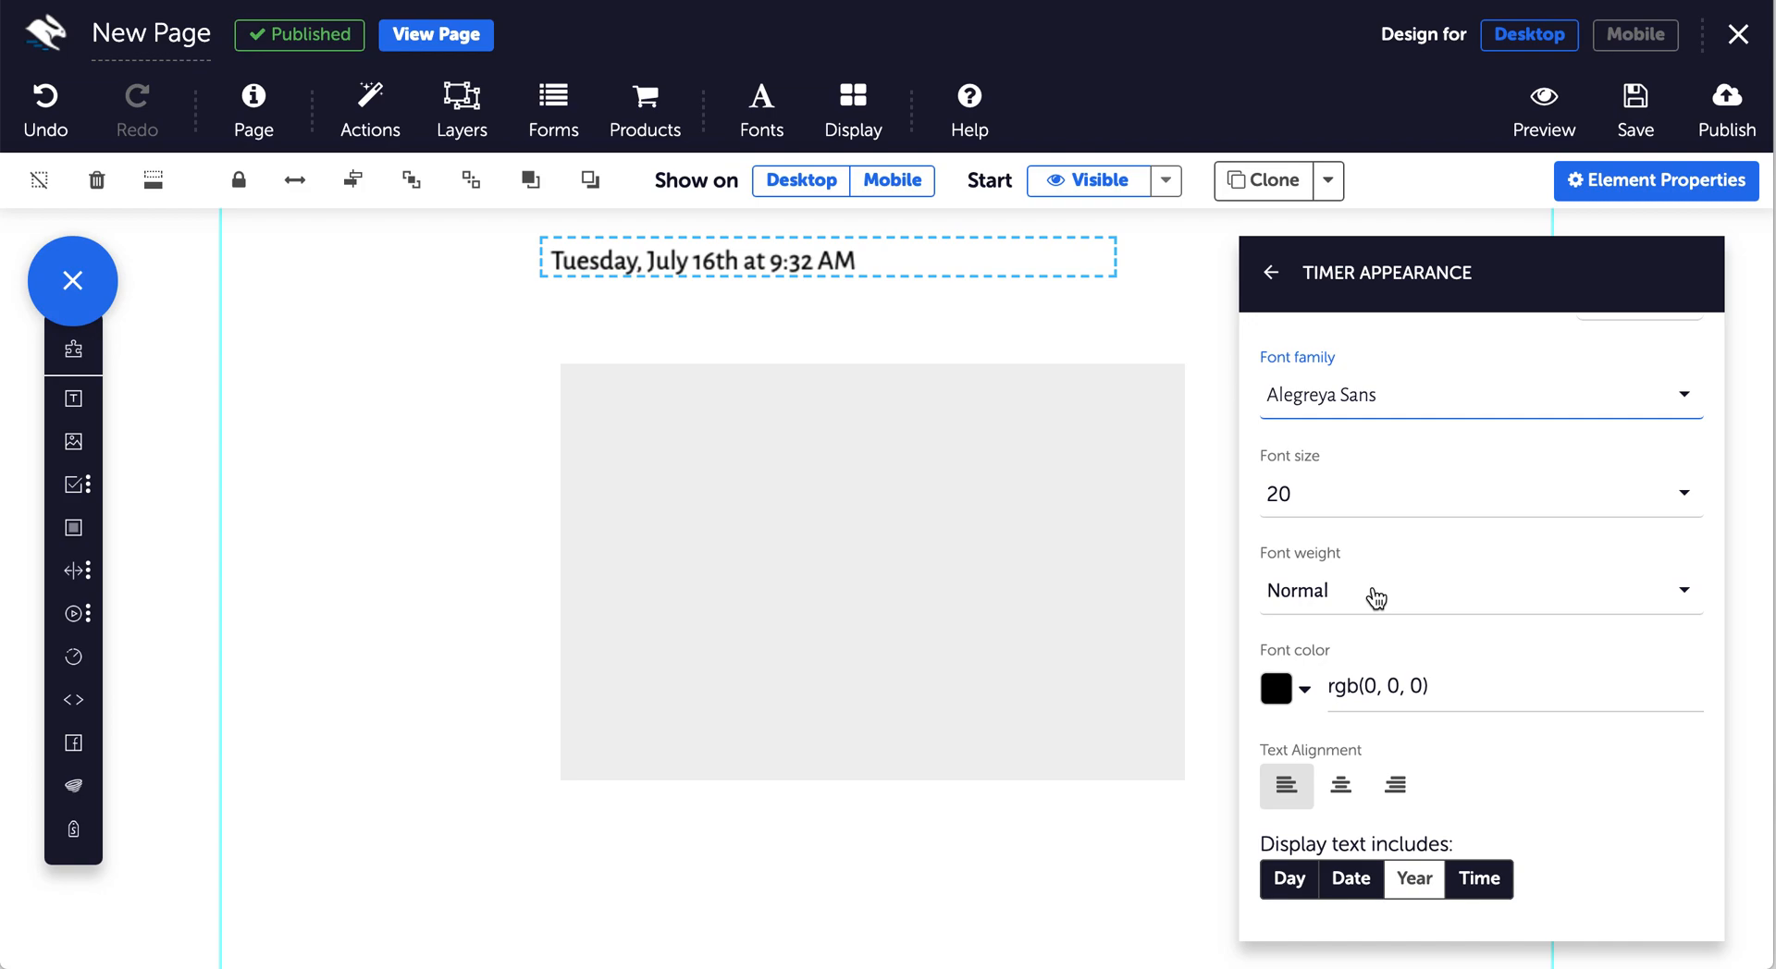
scroll("up", 3)
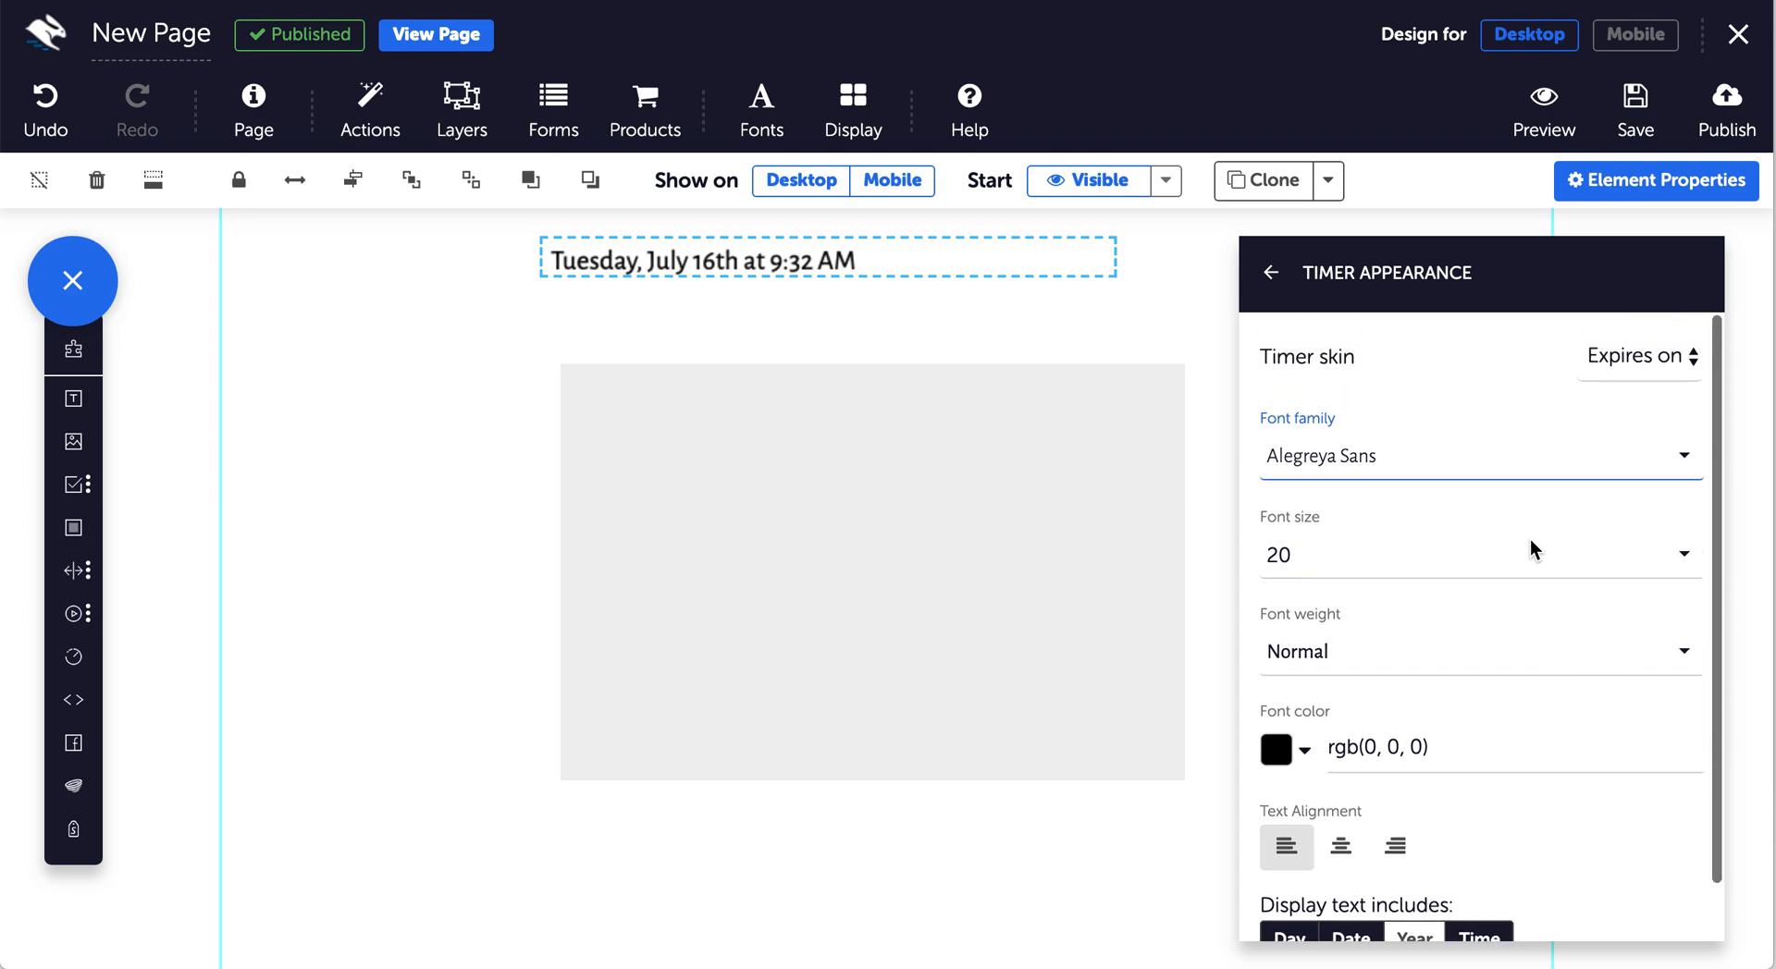
left_click(1638, 355)
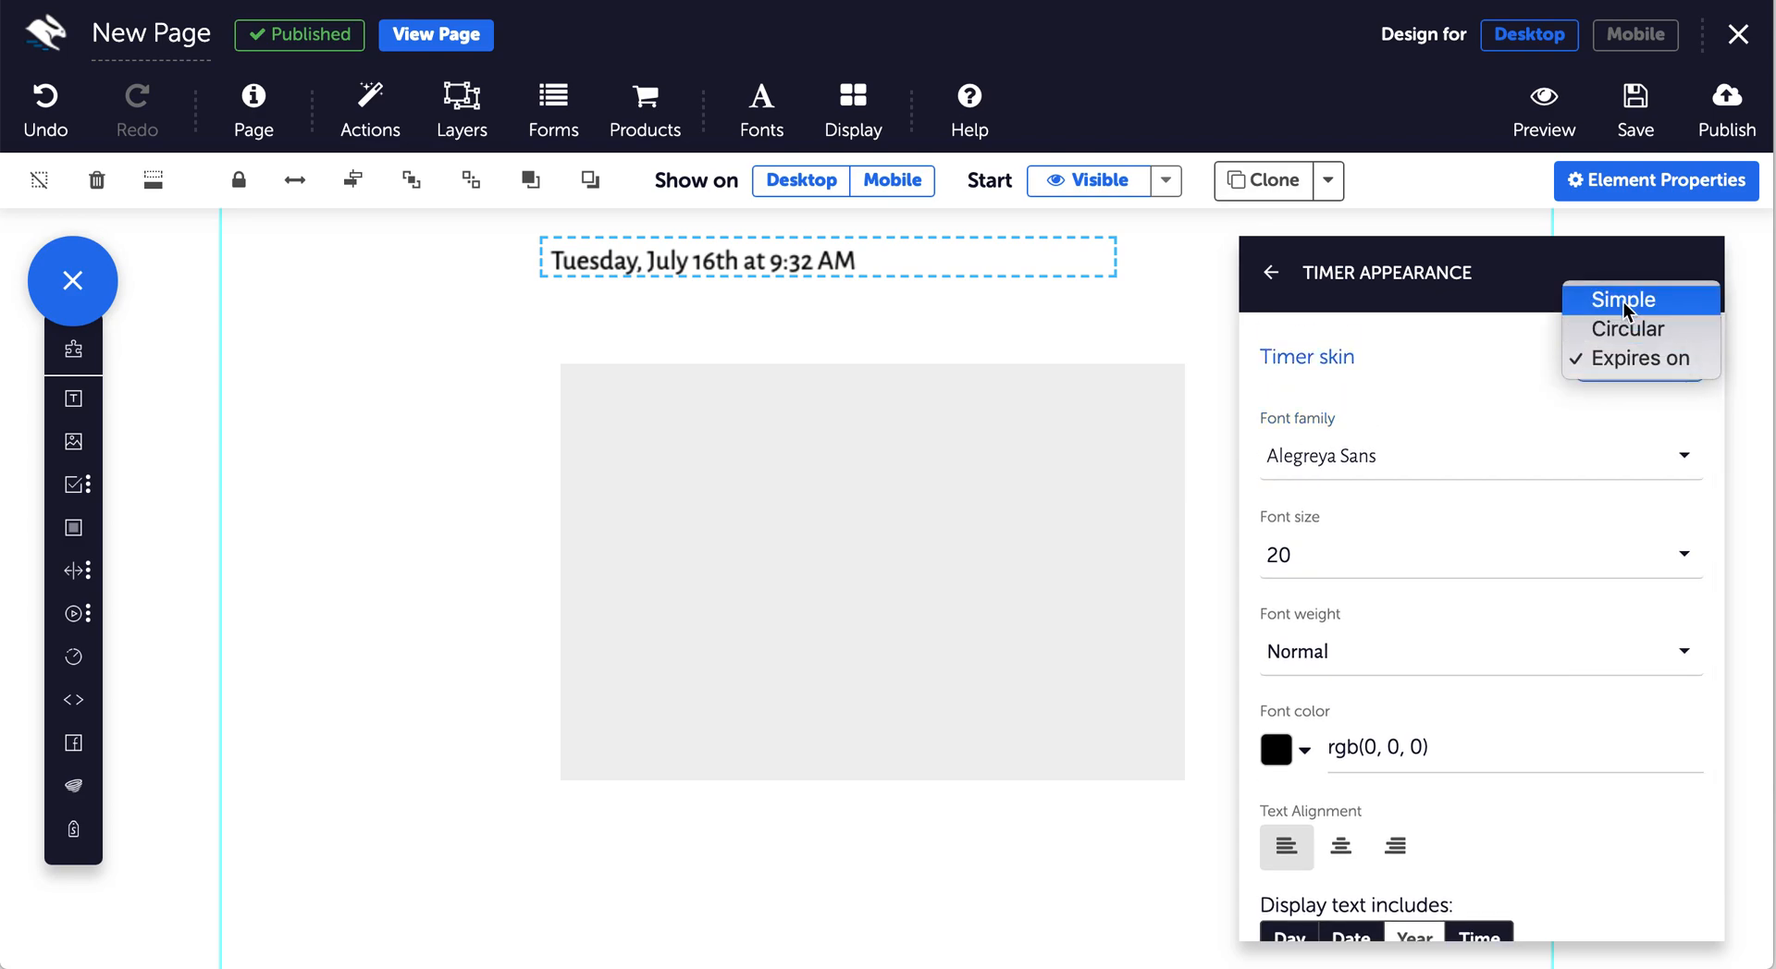
left_click(1621, 298)
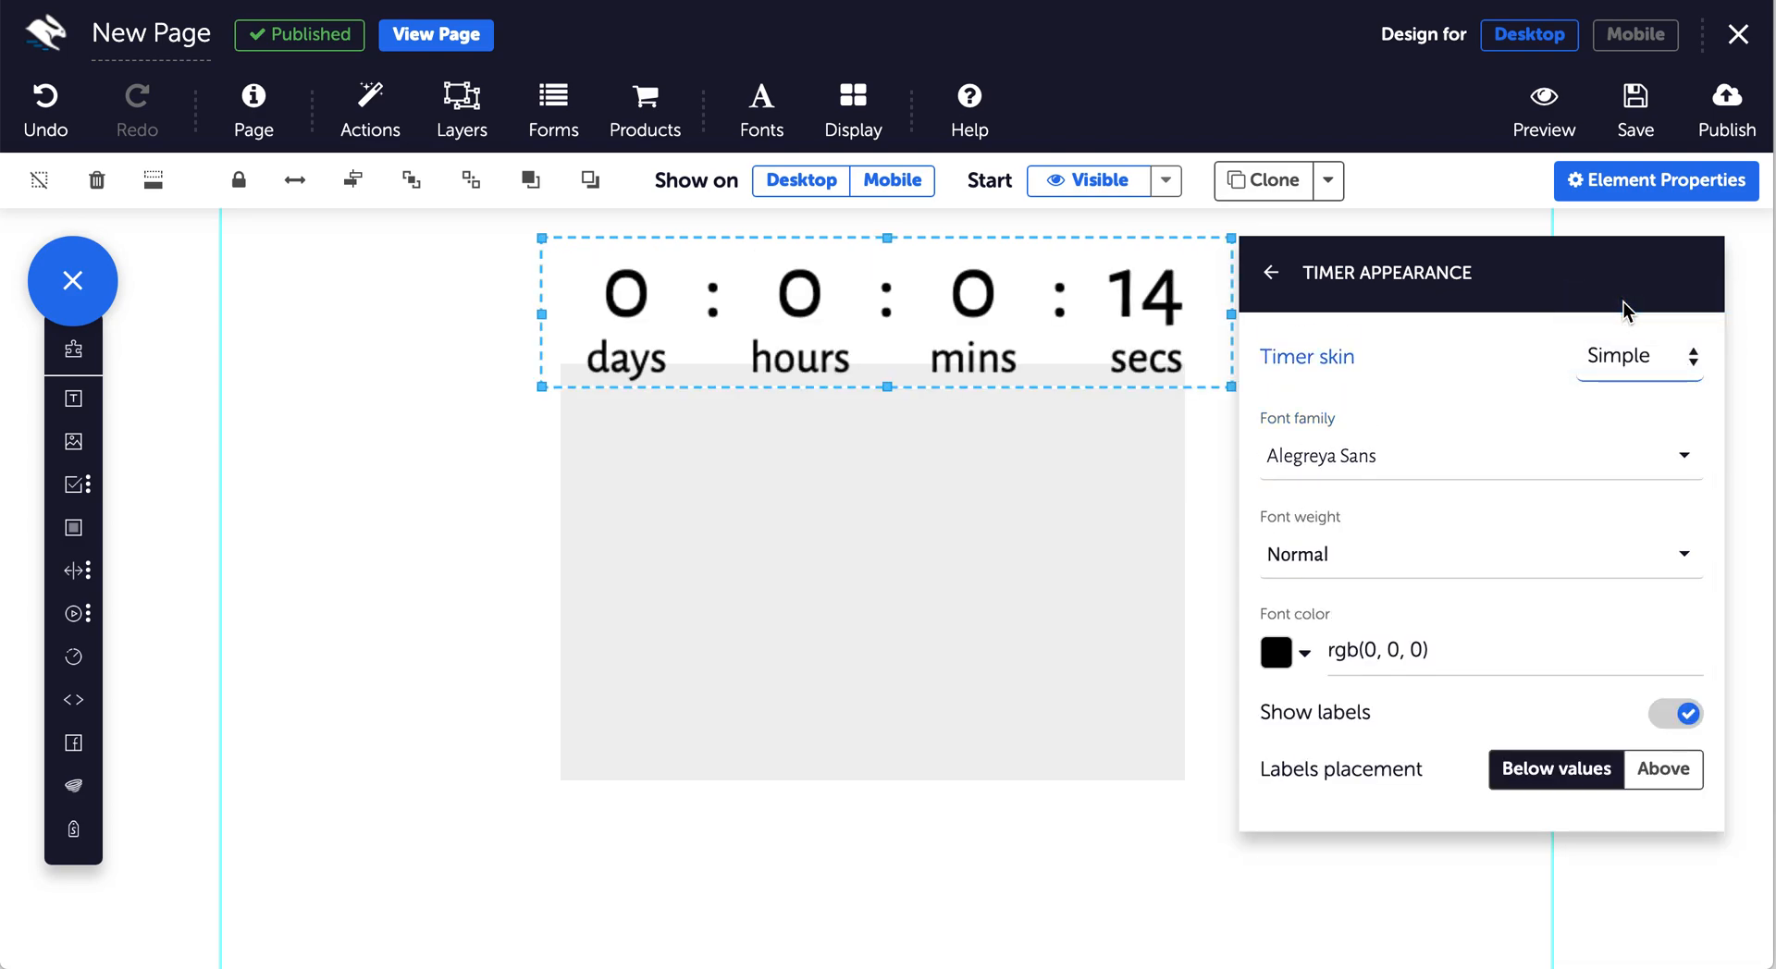